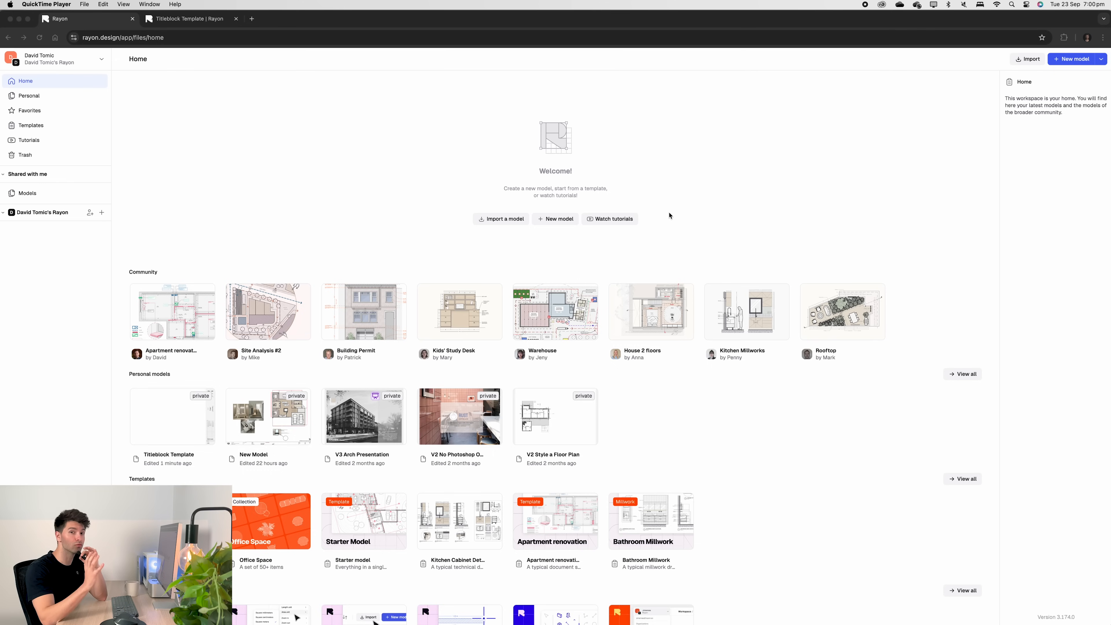
pyautogui.moveTo(575, 214)
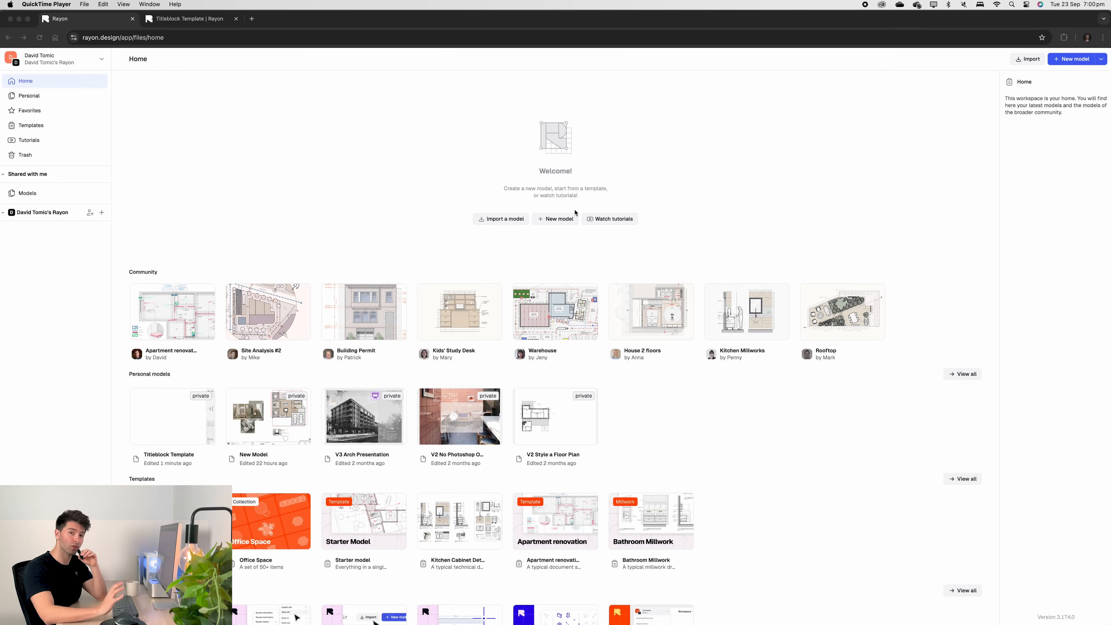
pyautogui.moveTo(1080, 67)
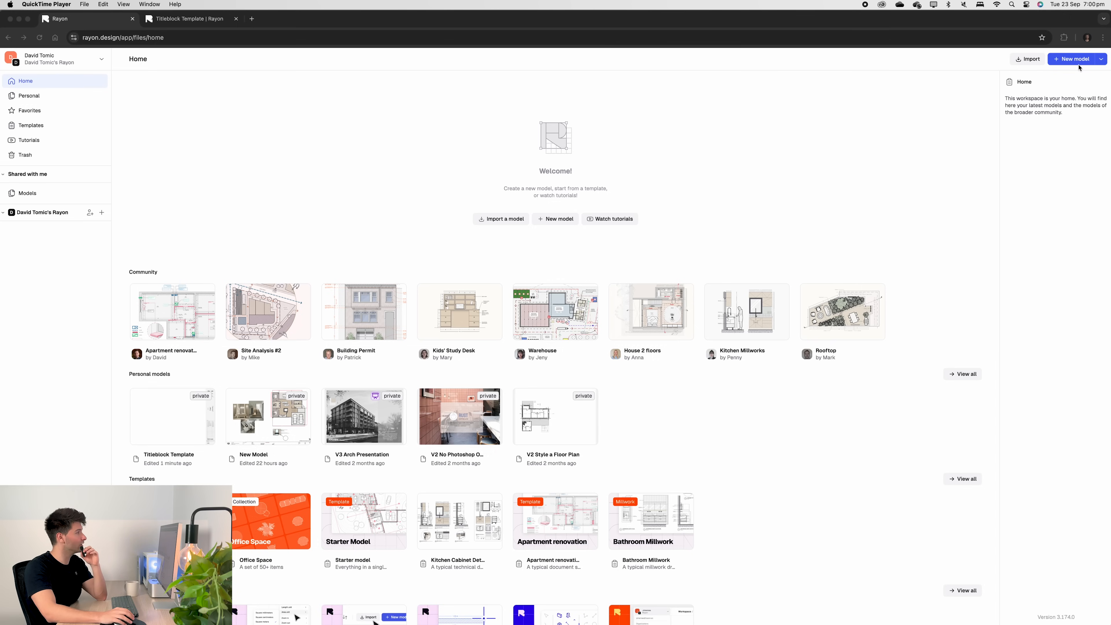
pyautogui.moveTo(165, 420)
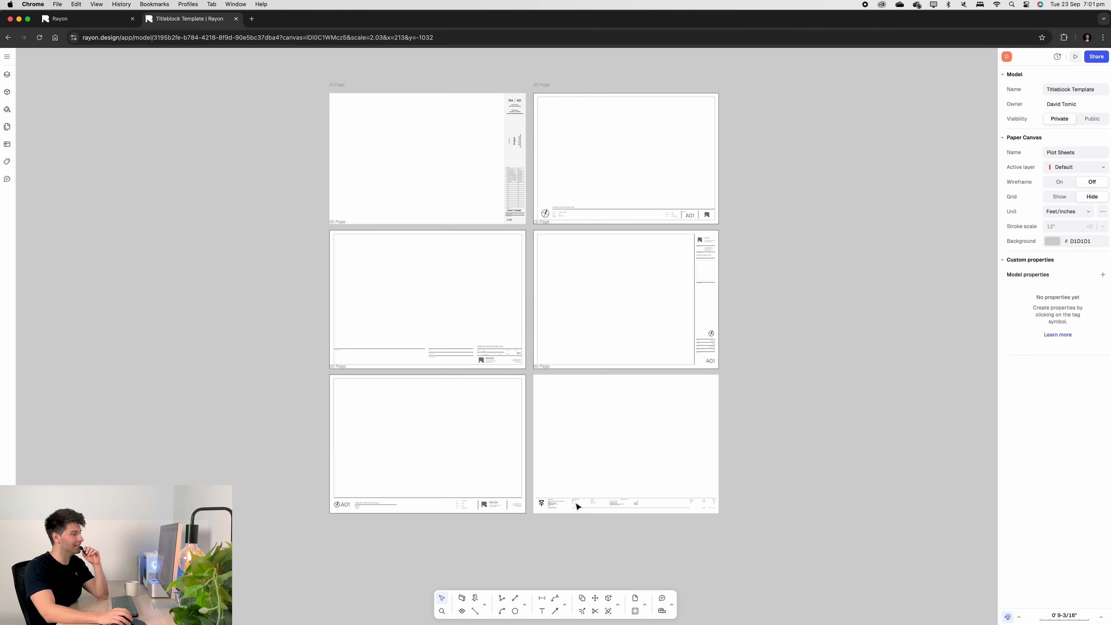
pyautogui.moveTo(415, 299)
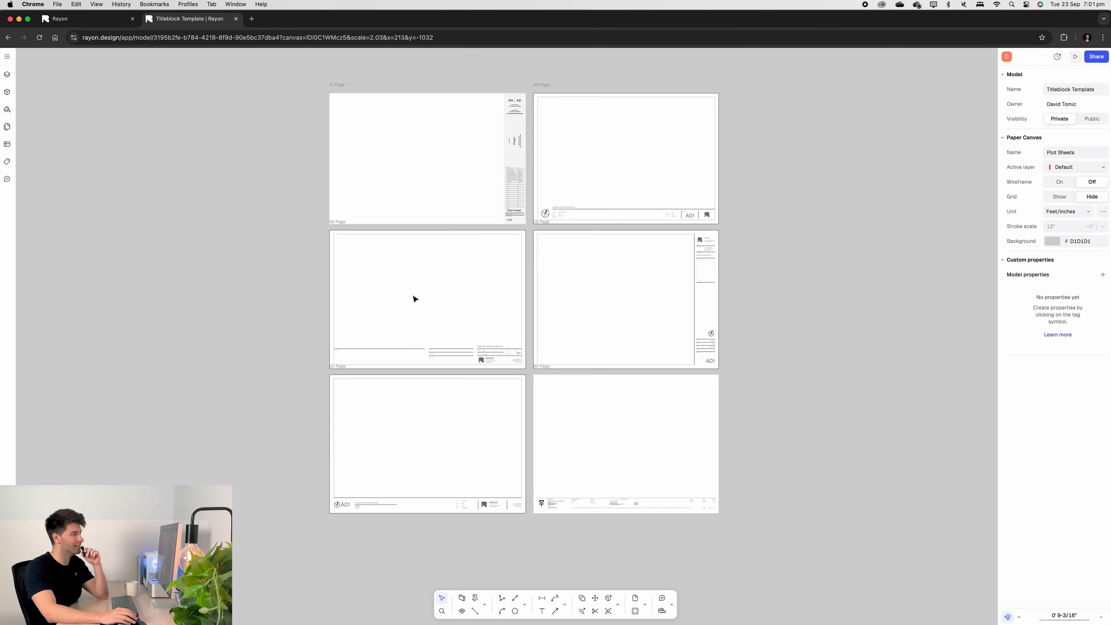
pyautogui.moveTo(601, 511)
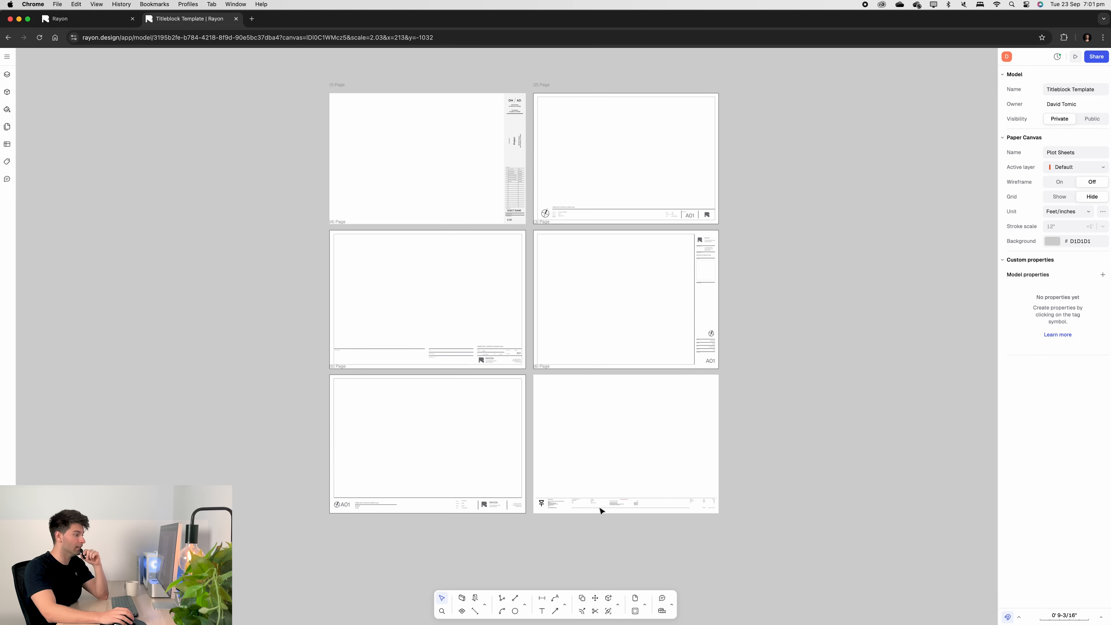
pyautogui.moveTo(572, 511)
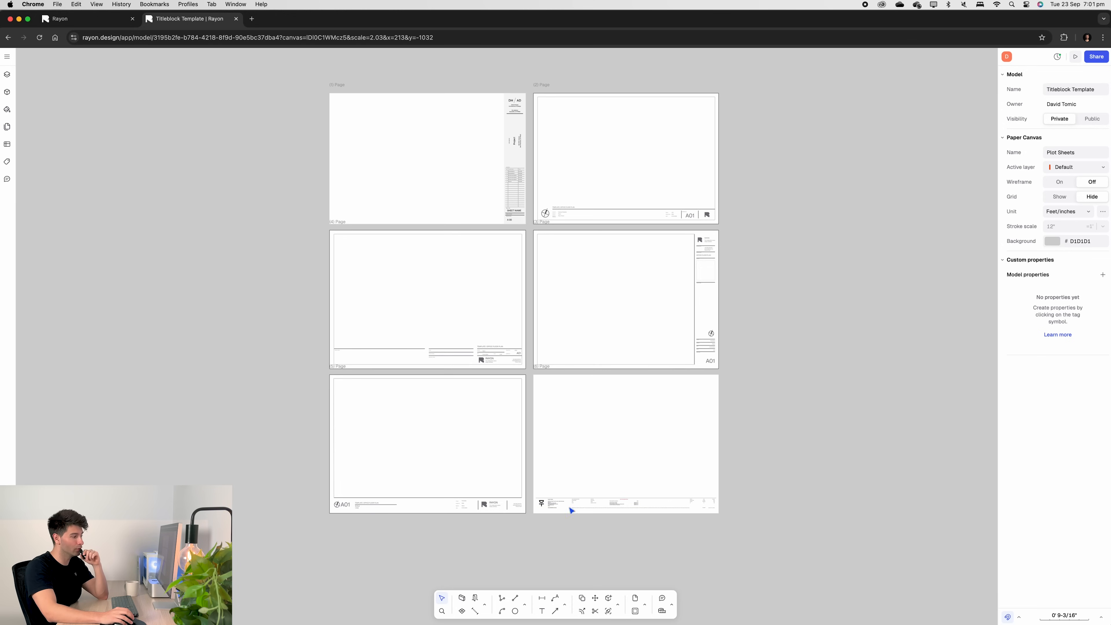
pyautogui.moveTo(661, 510)
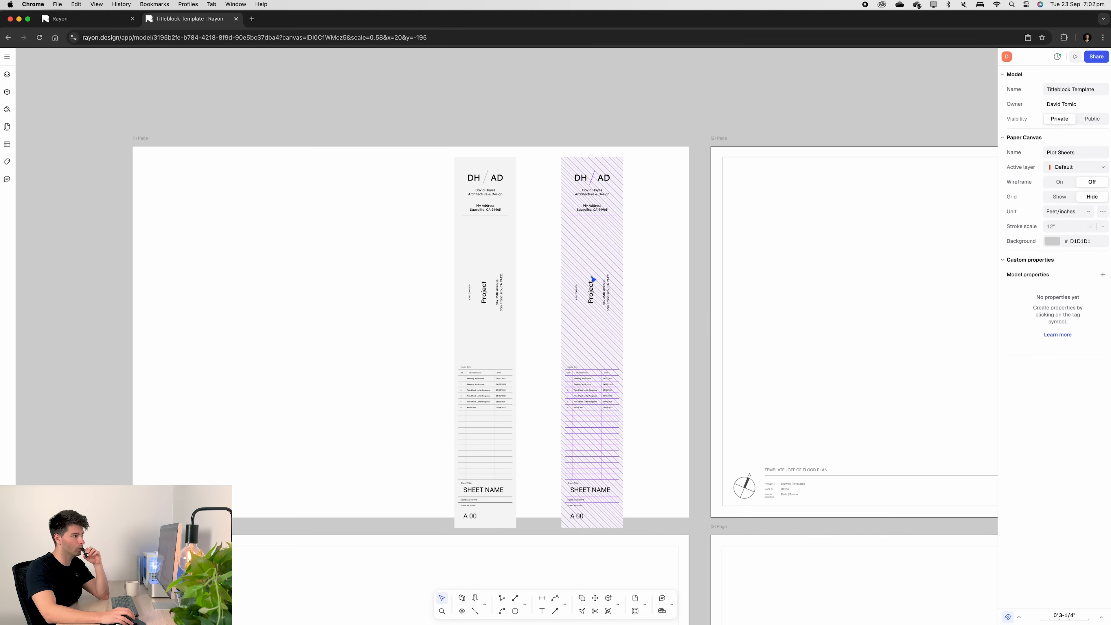
pyautogui.click(592, 284)
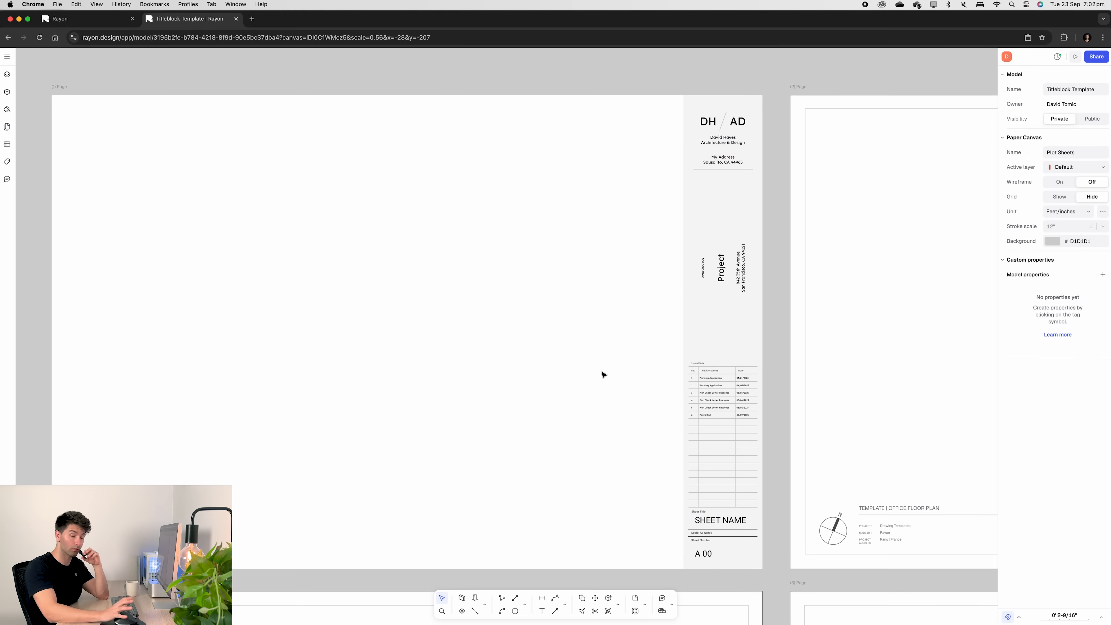
pyautogui.moveTo(547, 482)
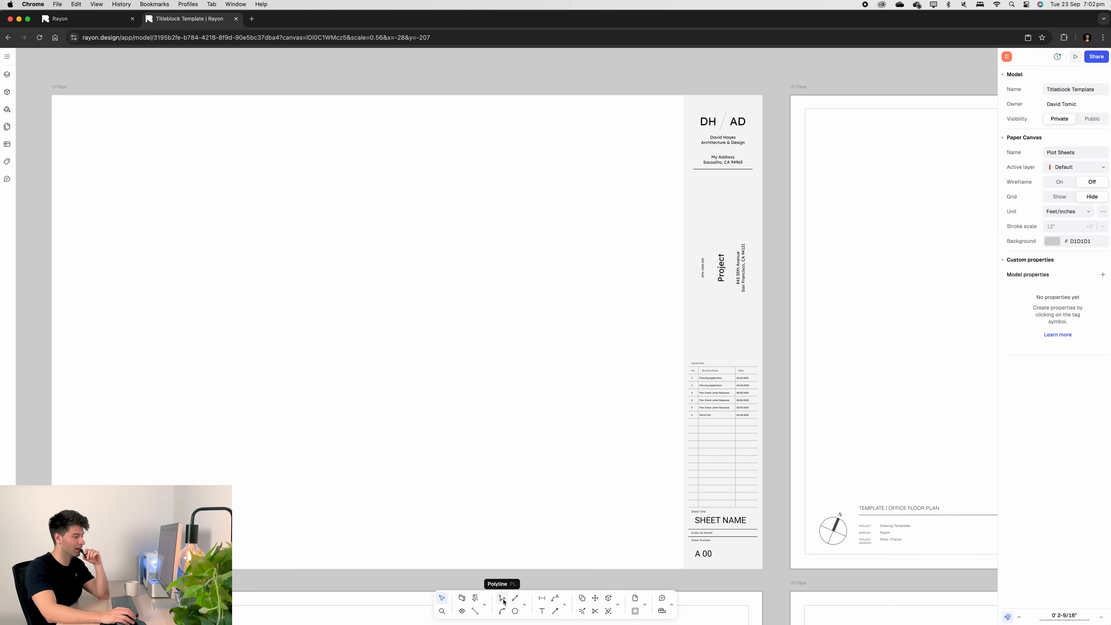
pyautogui.moveTo(515, 598)
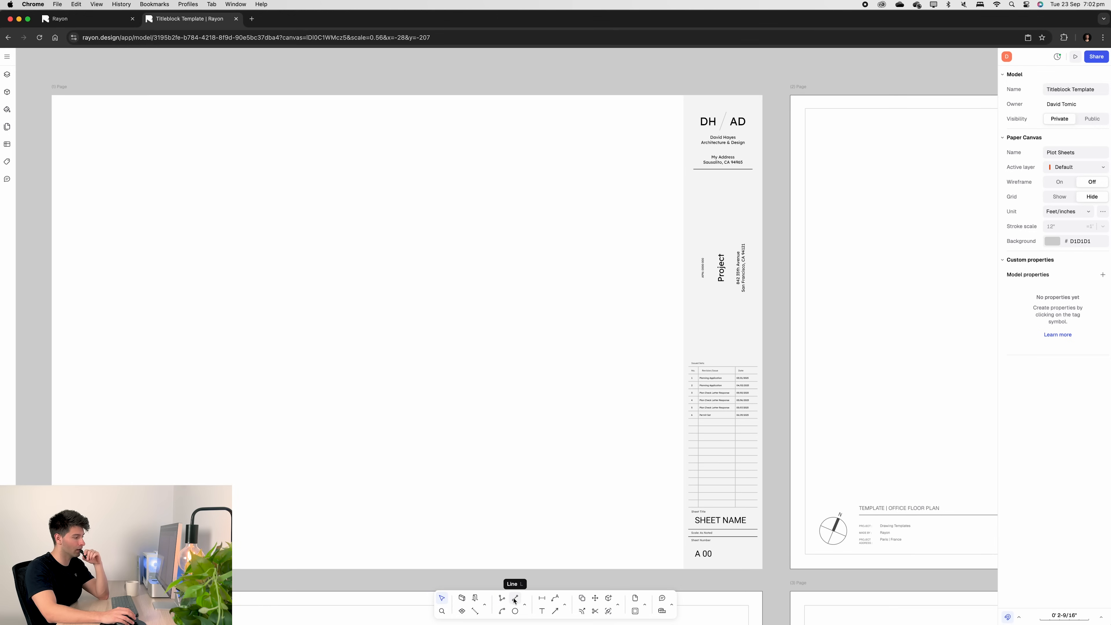
# Draw a horizontal line left of the title block and give it a thin black fill style
pyautogui.click(515, 598)
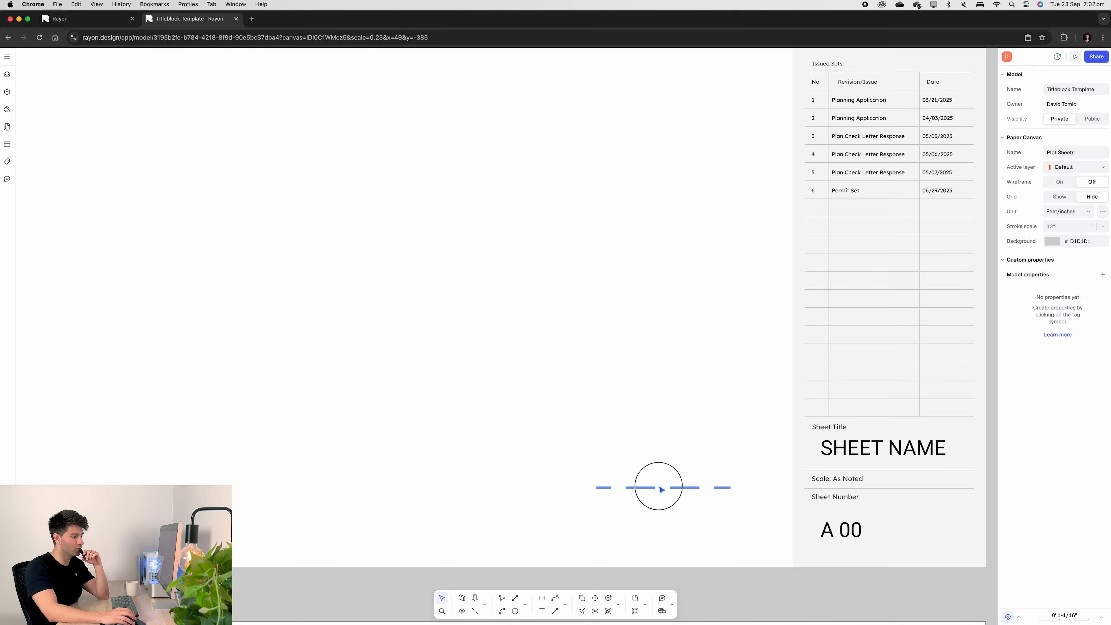
pyautogui.click(659, 487)
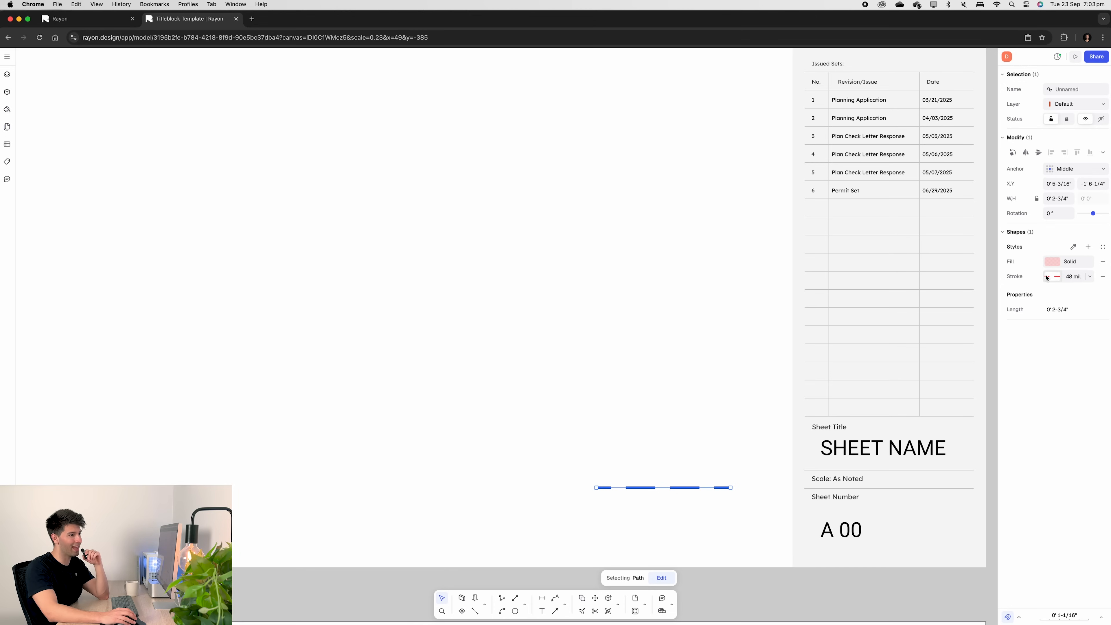
pyautogui.click(1052, 262)
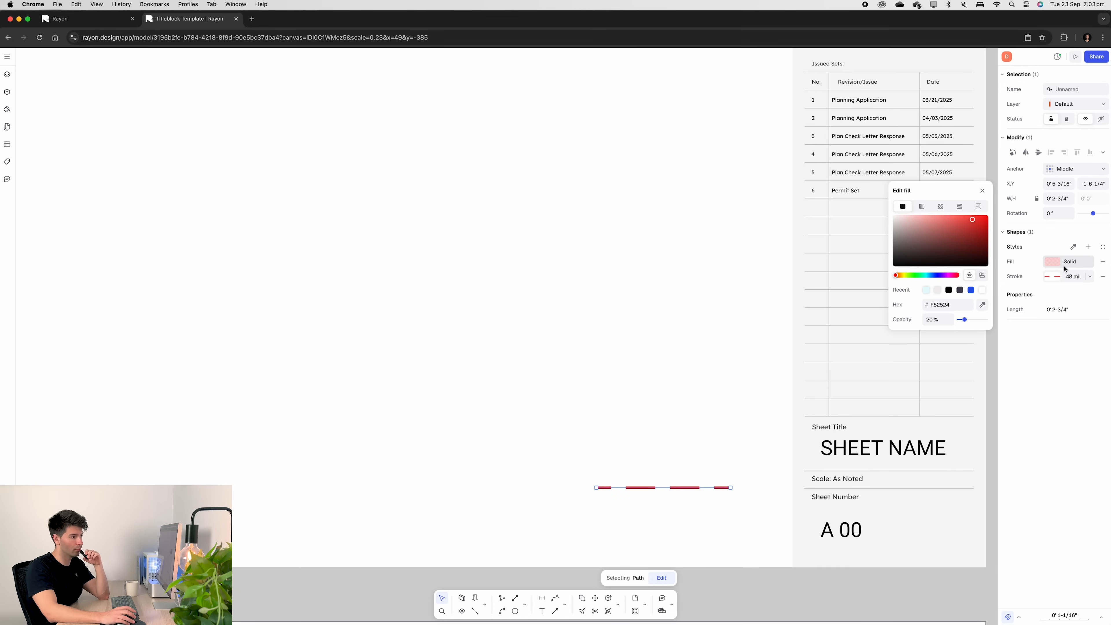
pyautogui.click(982, 190)
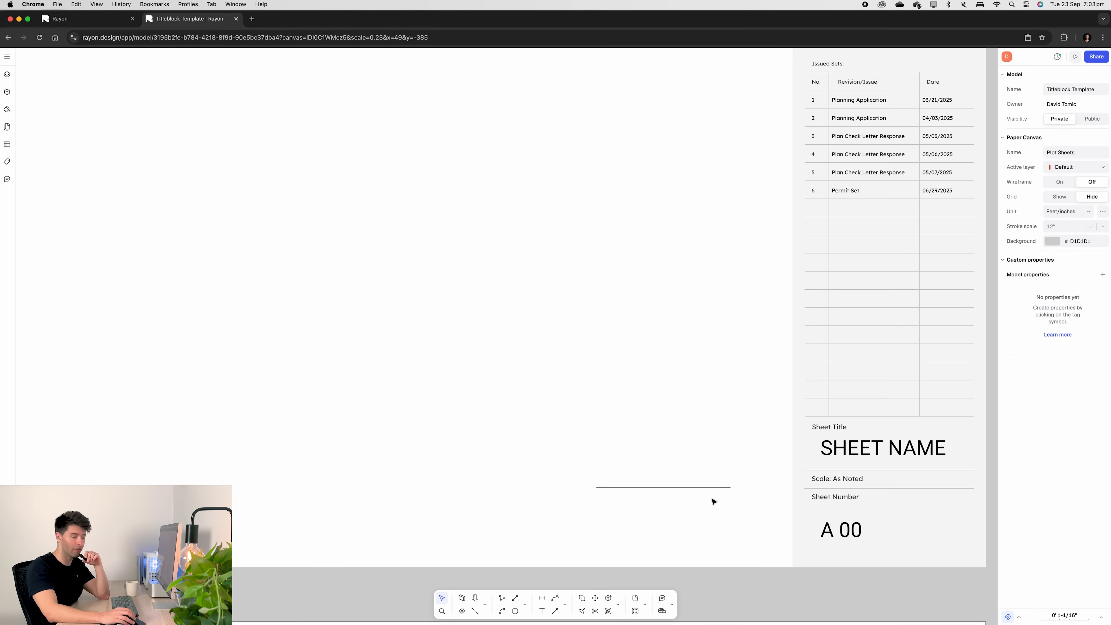
pyautogui.click(662, 486)
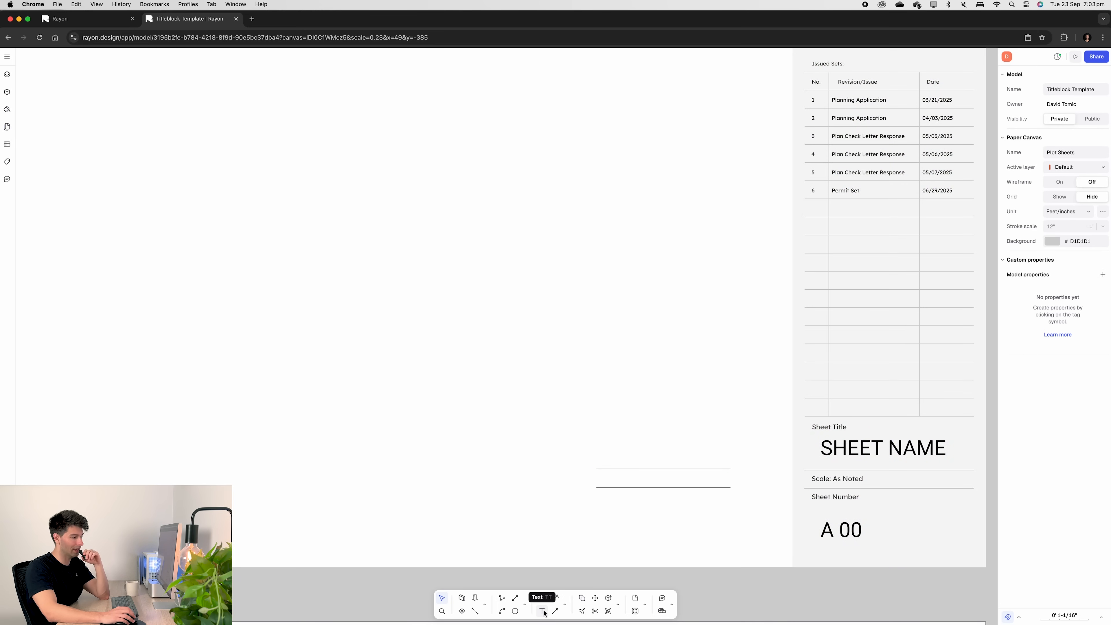
# Add a 'Scale: As Noted' text label between the lines in the Lato font
pyautogui.click(542, 611)
pyautogui.write('Scale: As Noted')
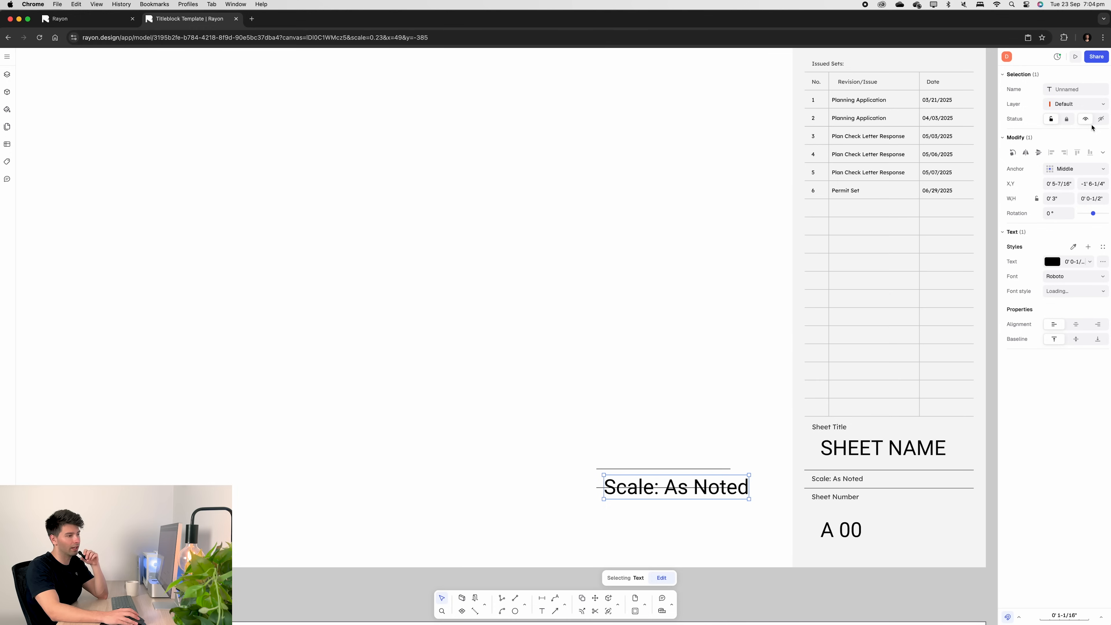
pyautogui.click(1074, 277)
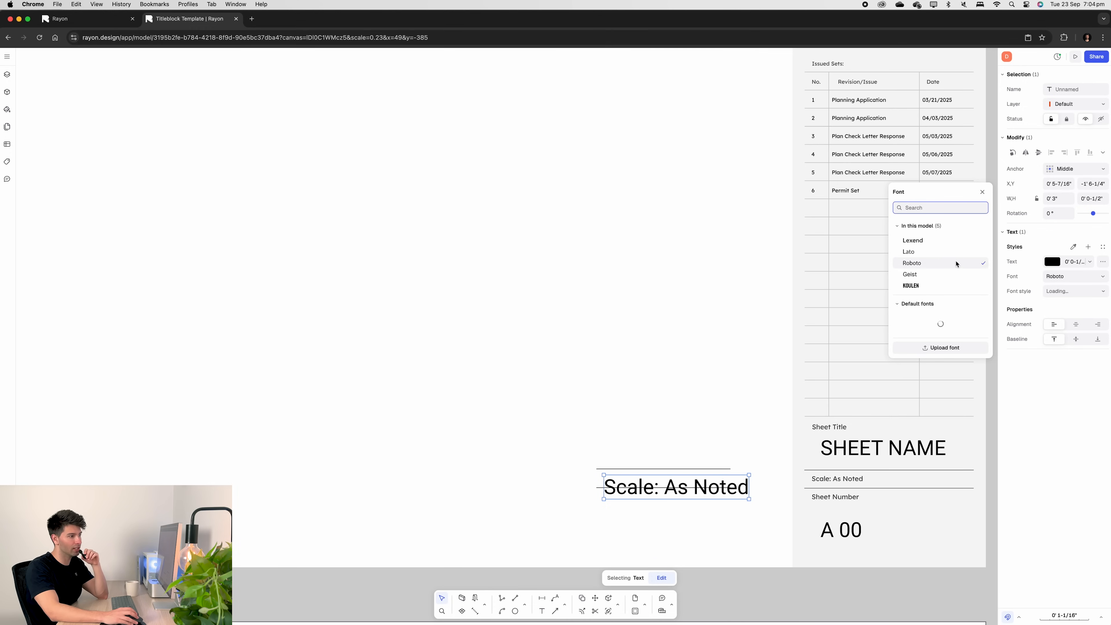
pyautogui.click(909, 252)
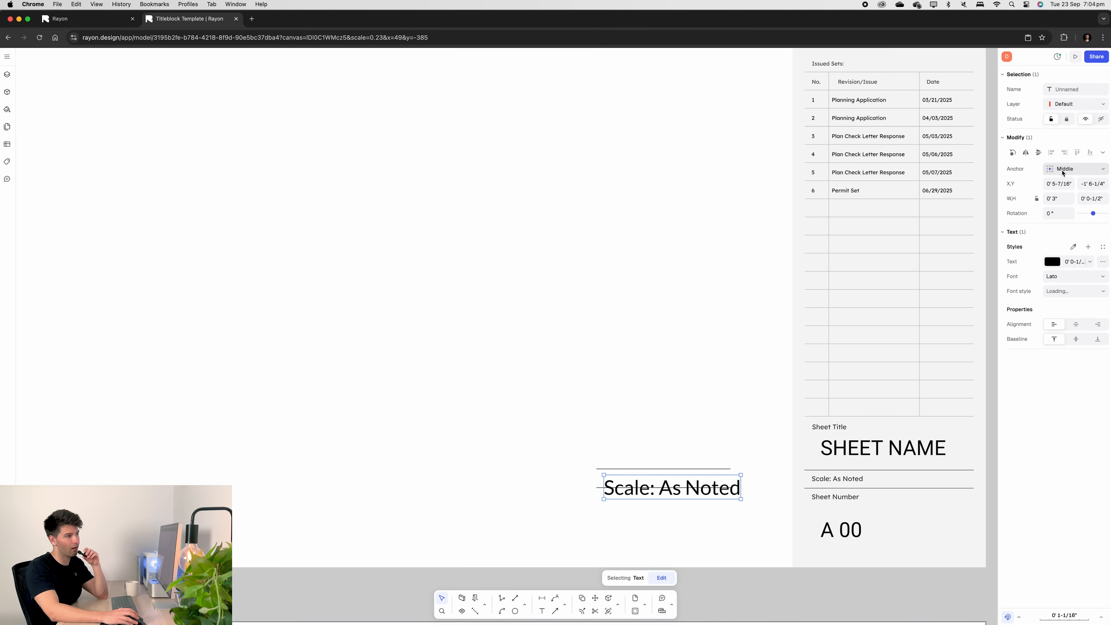
pyautogui.click(1076, 262)
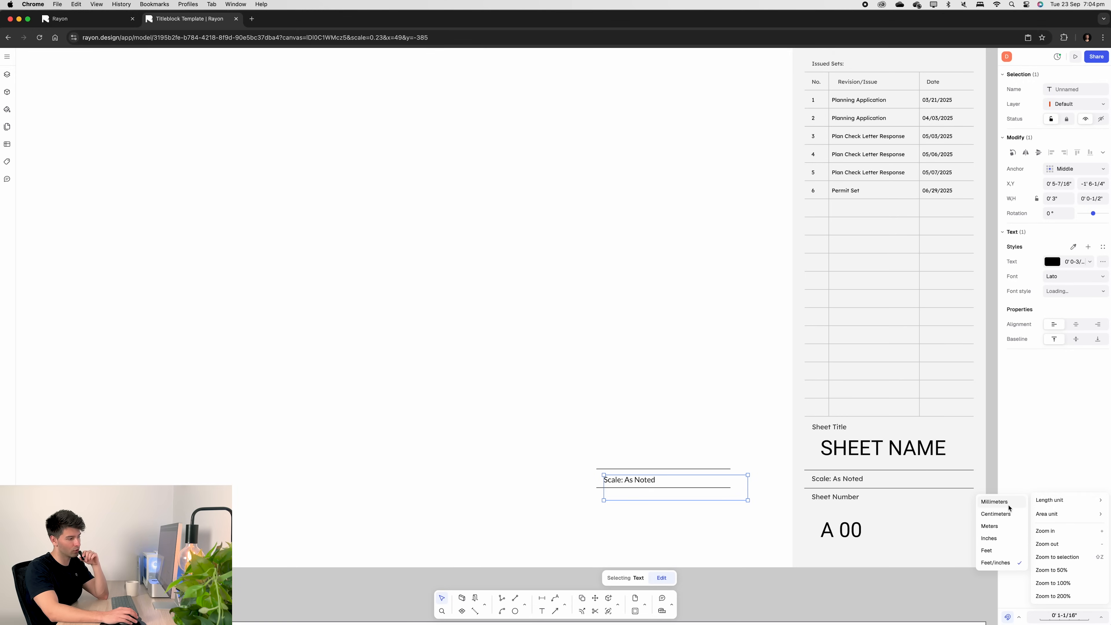
# Switch canvas units to millimetres and set the label text height to 2 mm
pyautogui.click(995, 501)
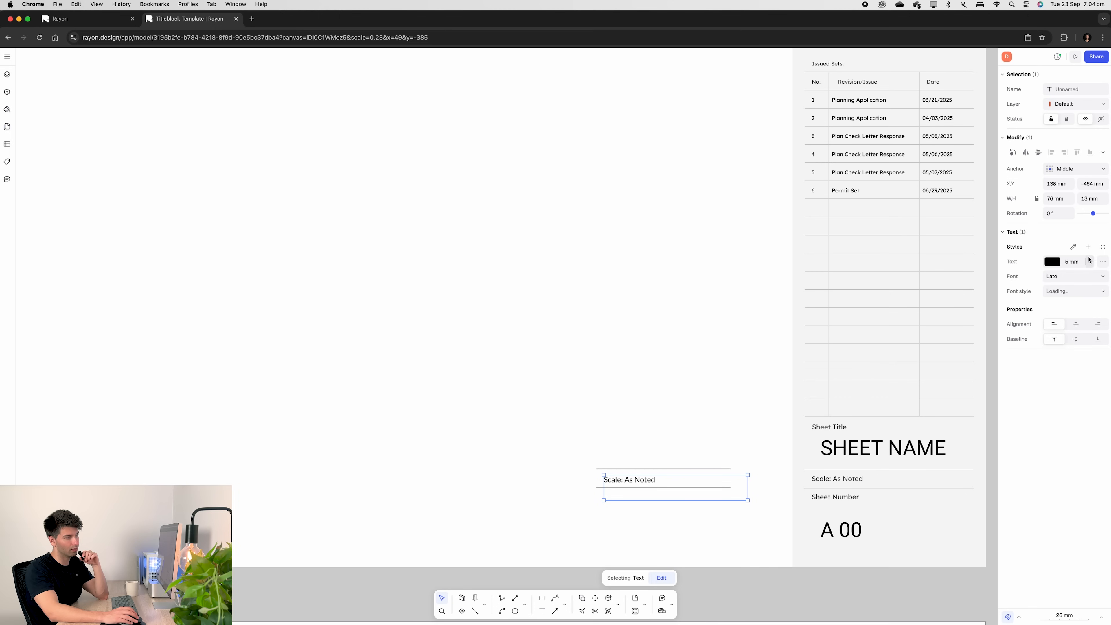
pyautogui.click(1072, 261)
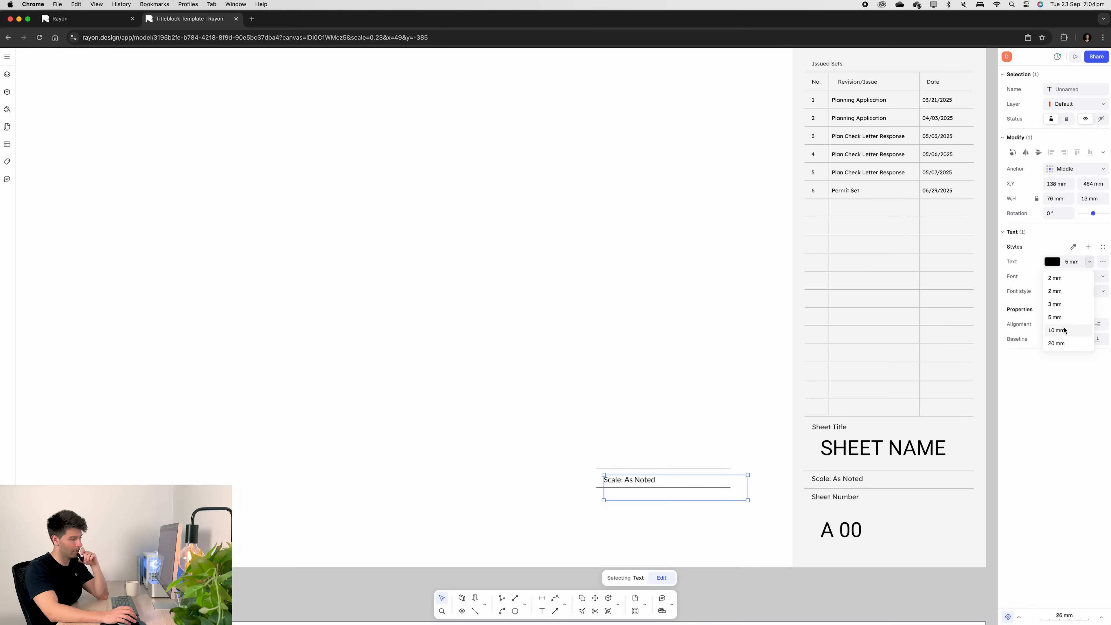
pyautogui.click(1057, 330)
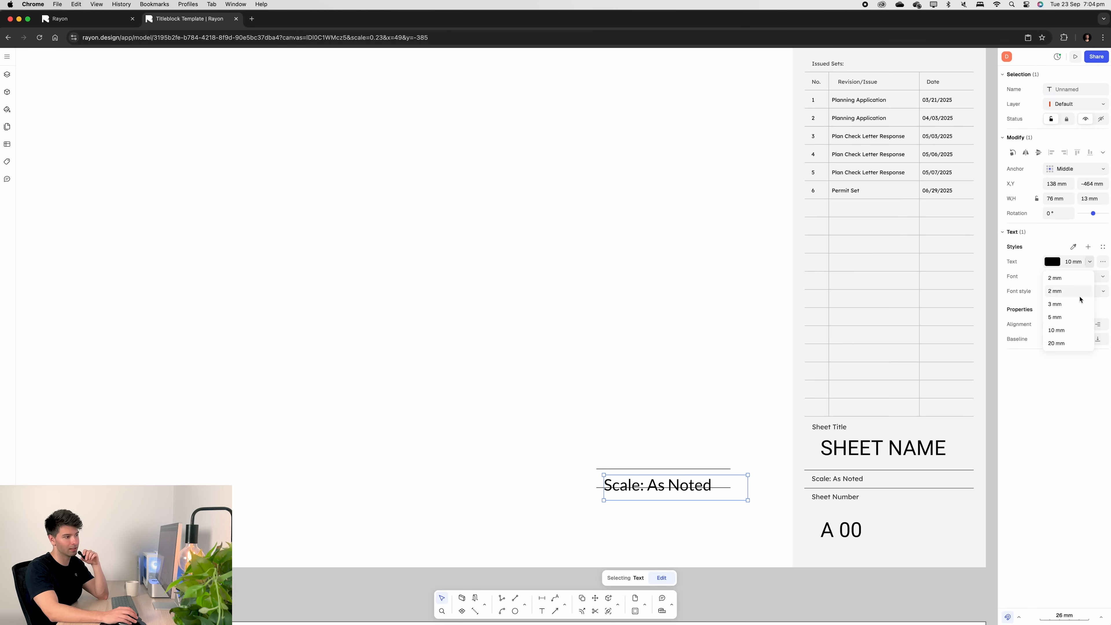
pyautogui.click(1054, 316)
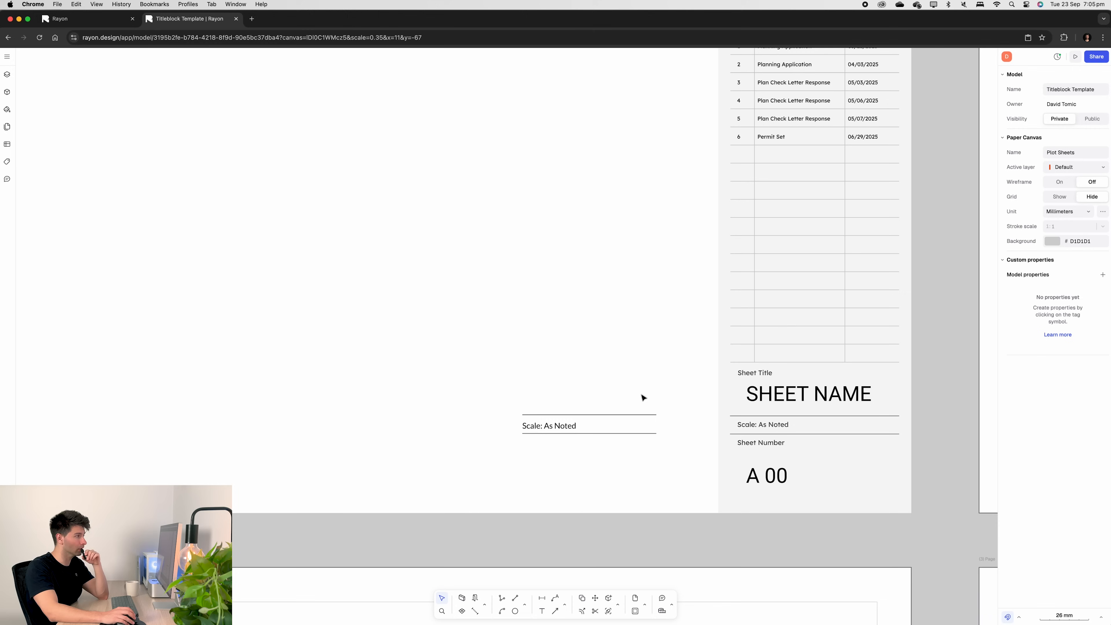
# Import the black DT logo PNG and place it above the scale label beside the title block
pyautogui.click(7, 57)
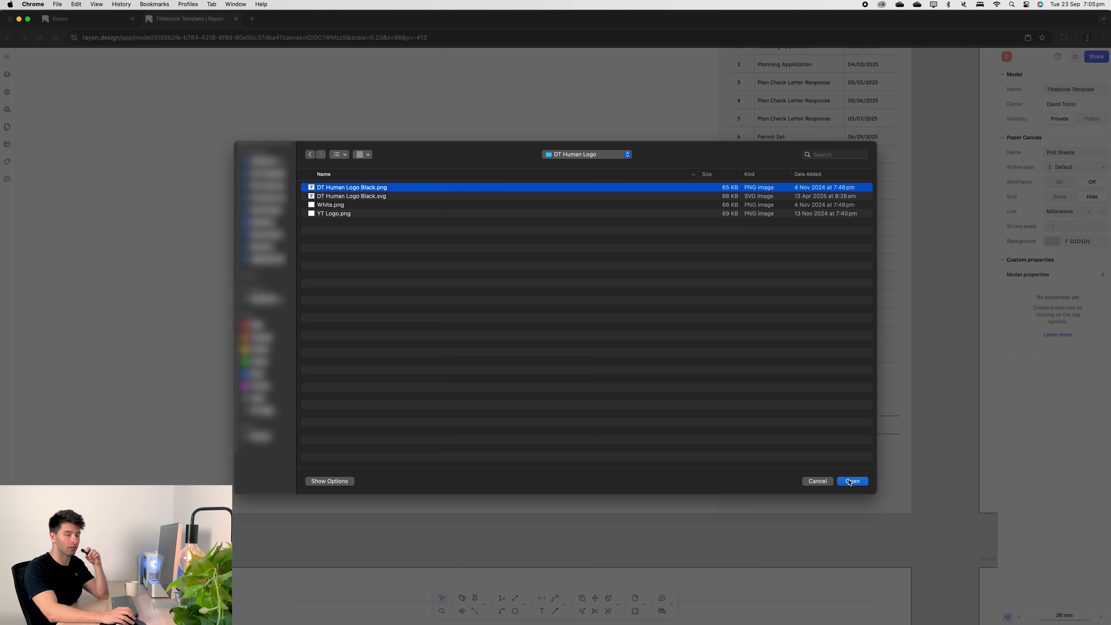
pyautogui.click(852, 481)
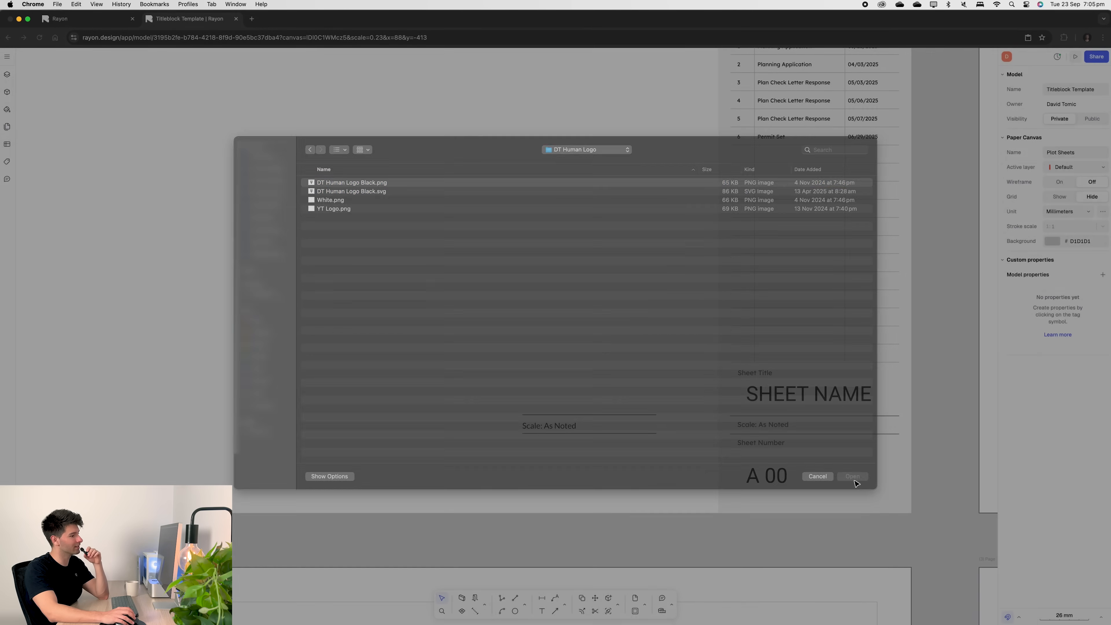
pyautogui.click(853, 476)
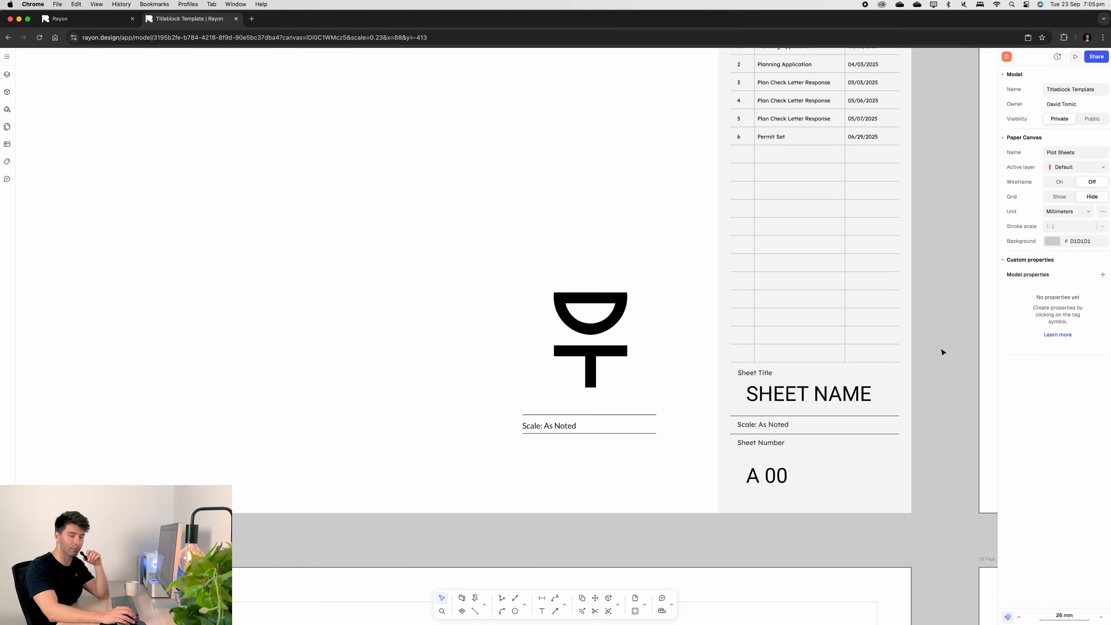
pyautogui.rightClick(801, 461)
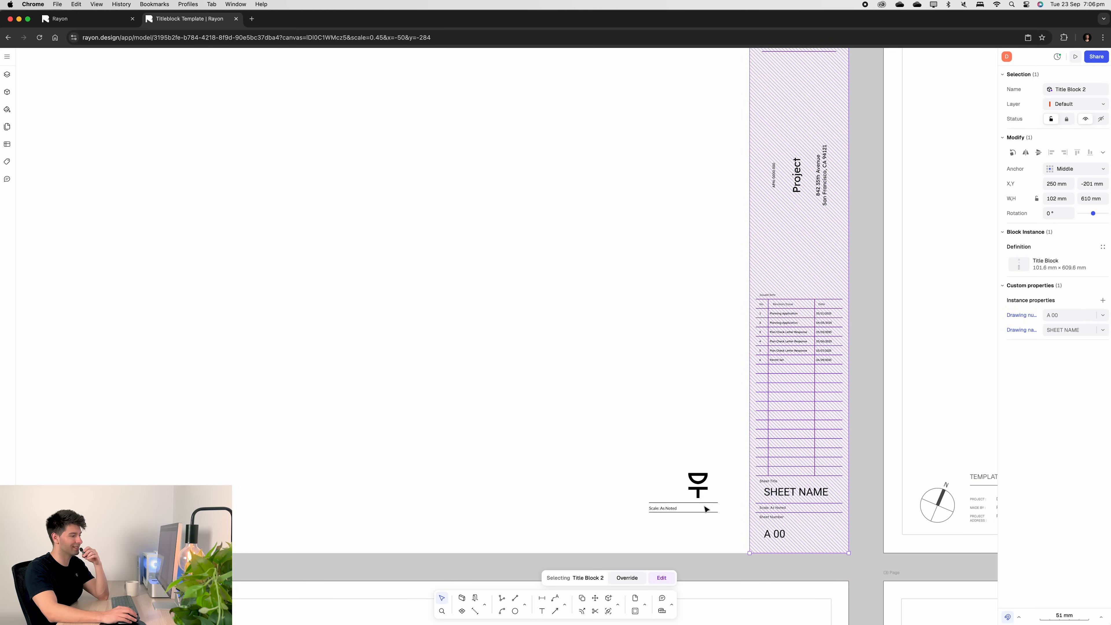
pyautogui.moveTo(475, 612)
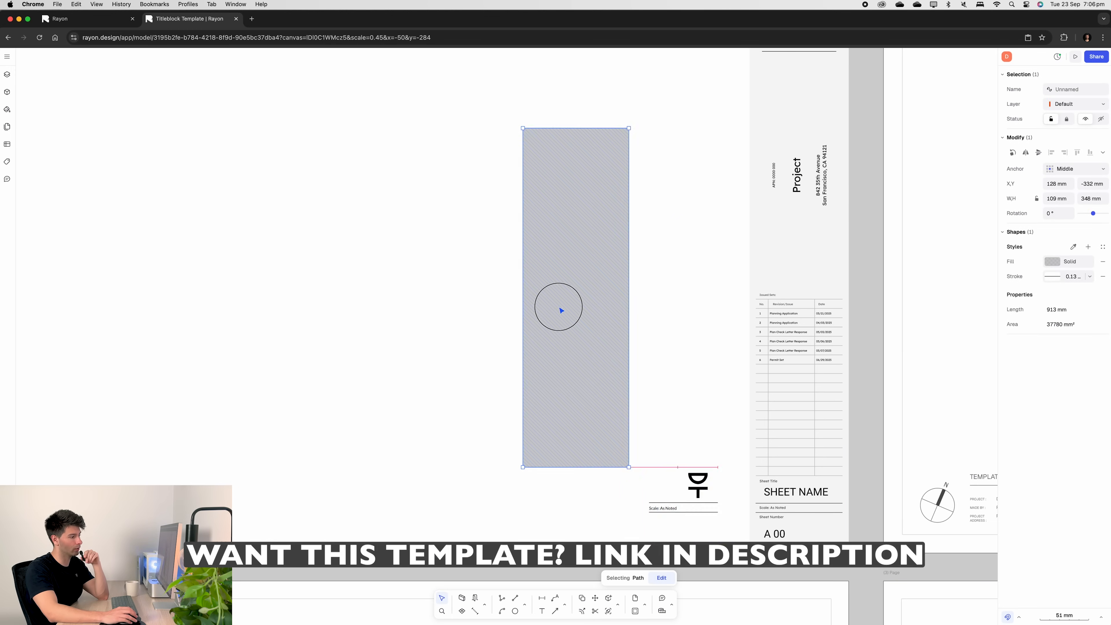
# Remove the rectangle's outline, give it a teal fill, and select the logo image above the label
pyautogui.click(1053, 276)
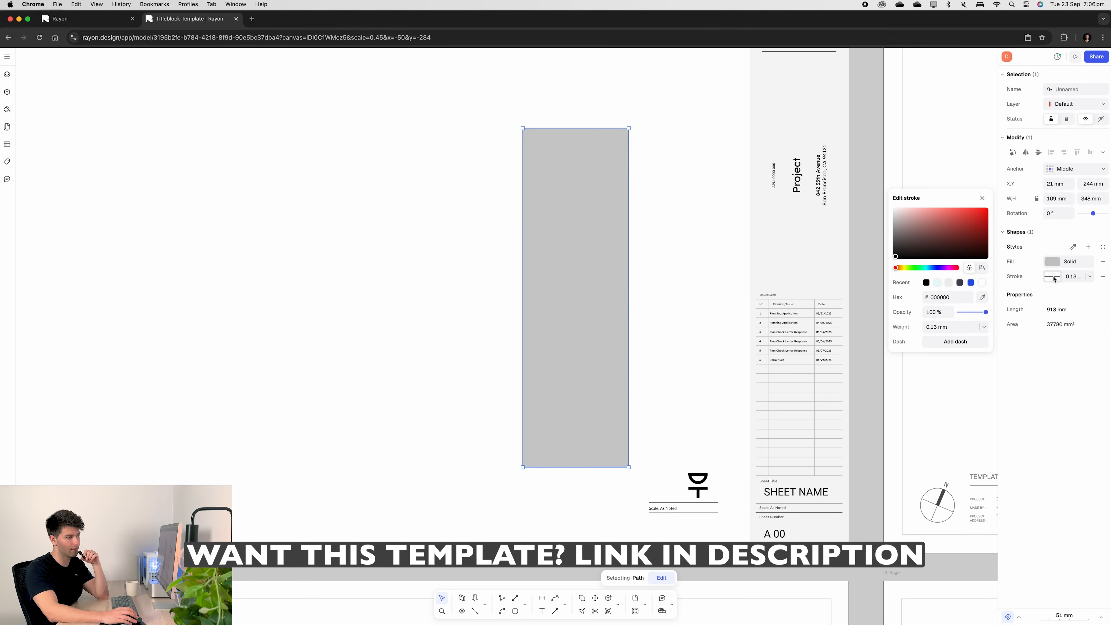
pyautogui.click(696, 316)
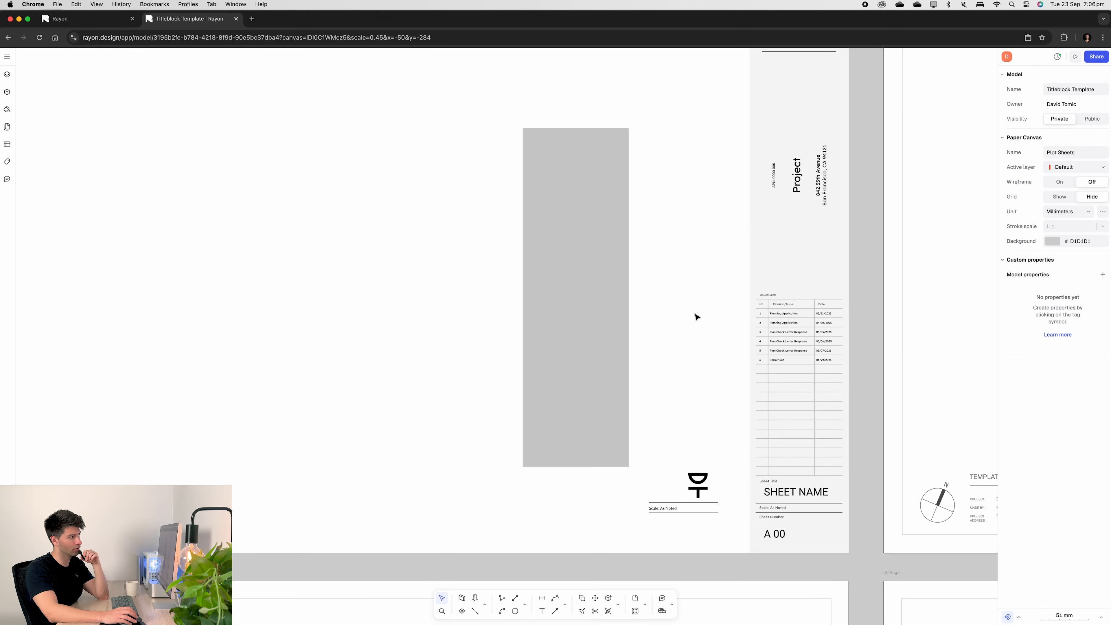
pyautogui.click(575, 298)
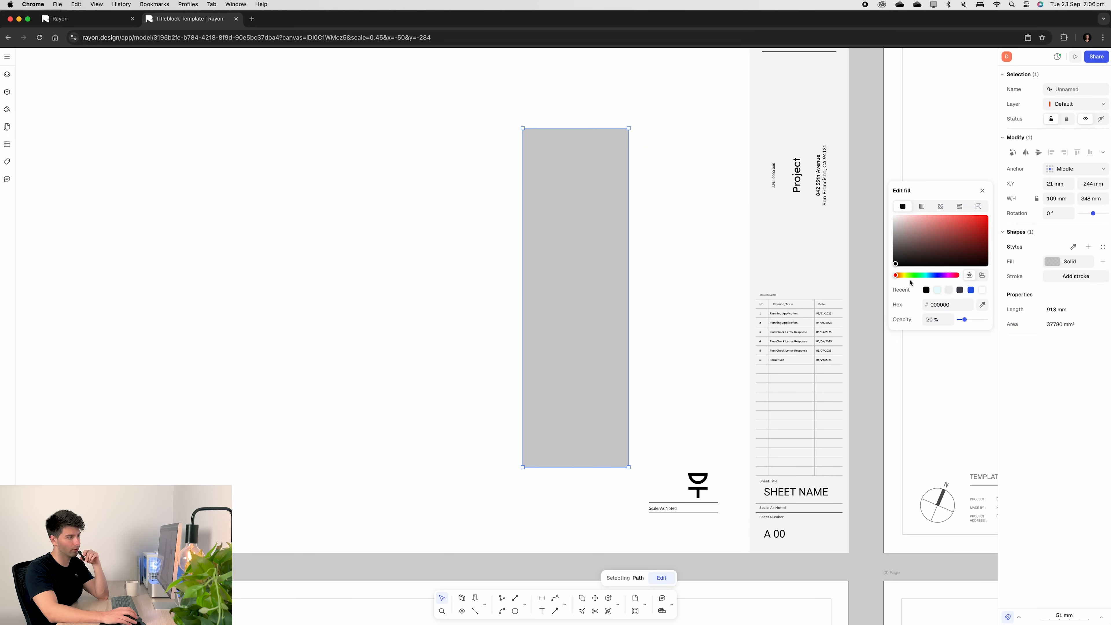
pyautogui.click(896, 230)
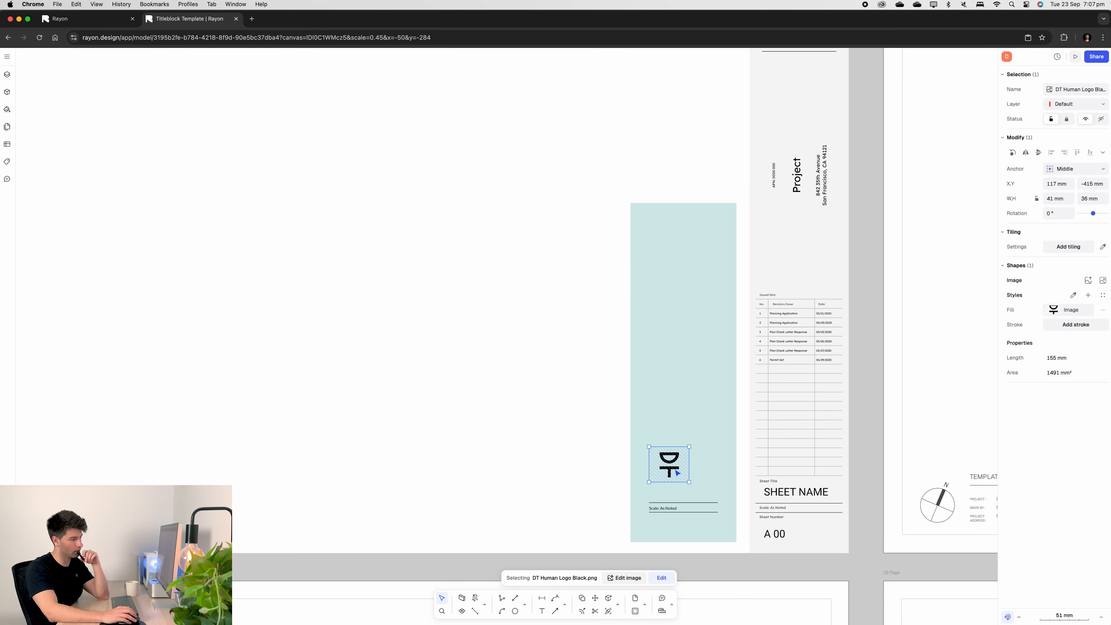
pyautogui.click(549, 358)
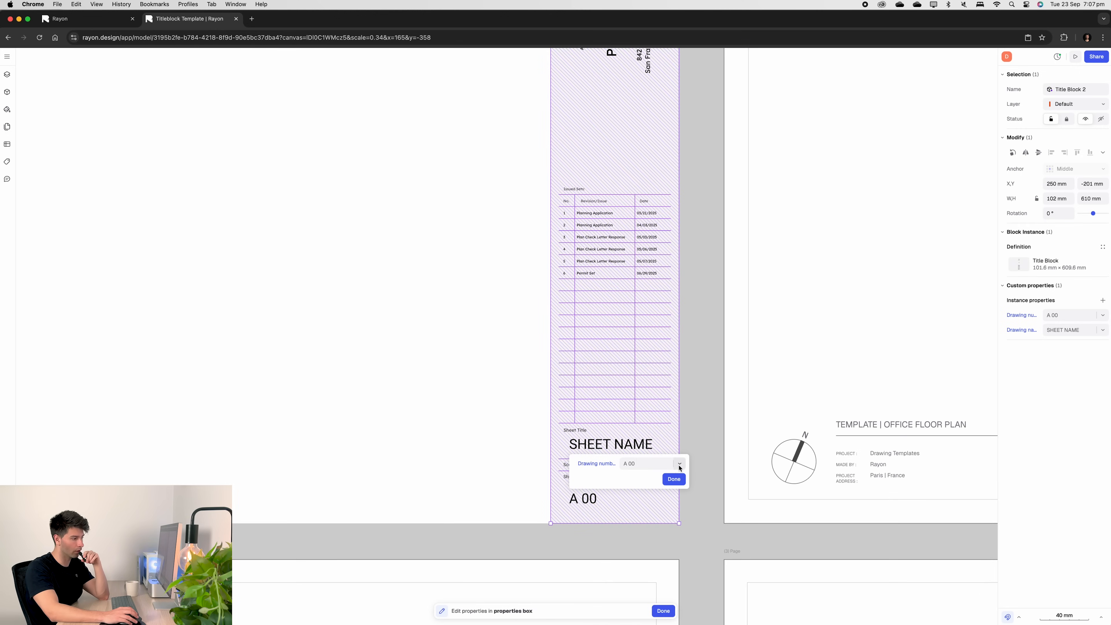
# Set the two title block instances' drawing numbers to A01 and A02
pyautogui.click(645, 464)
pyautogui.write('A')
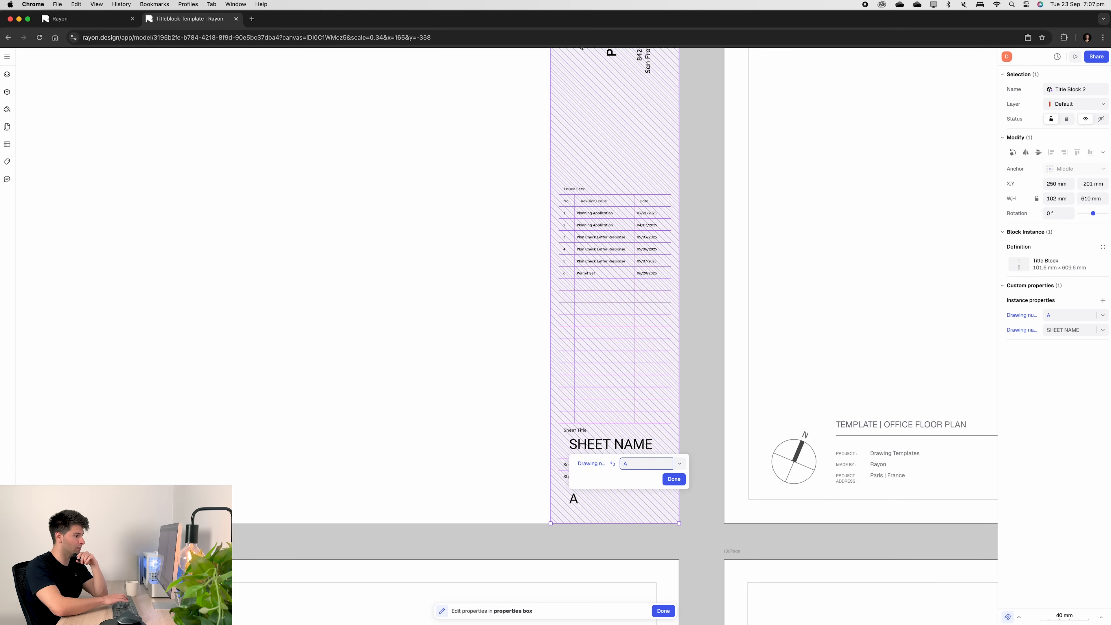
pyautogui.write('01')
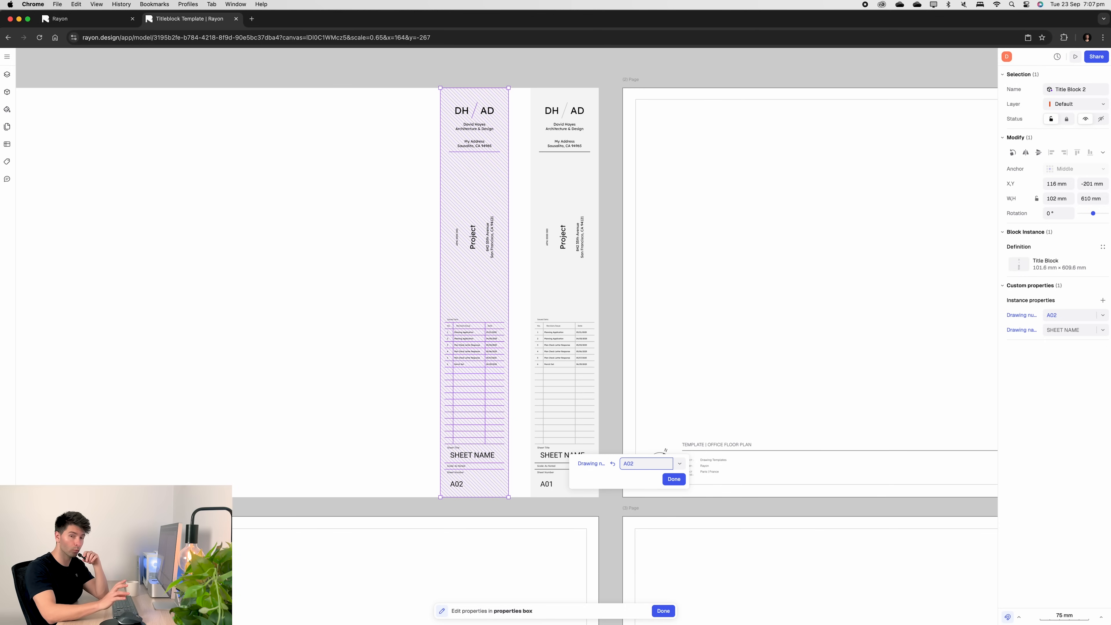
pyautogui.click(673, 479)
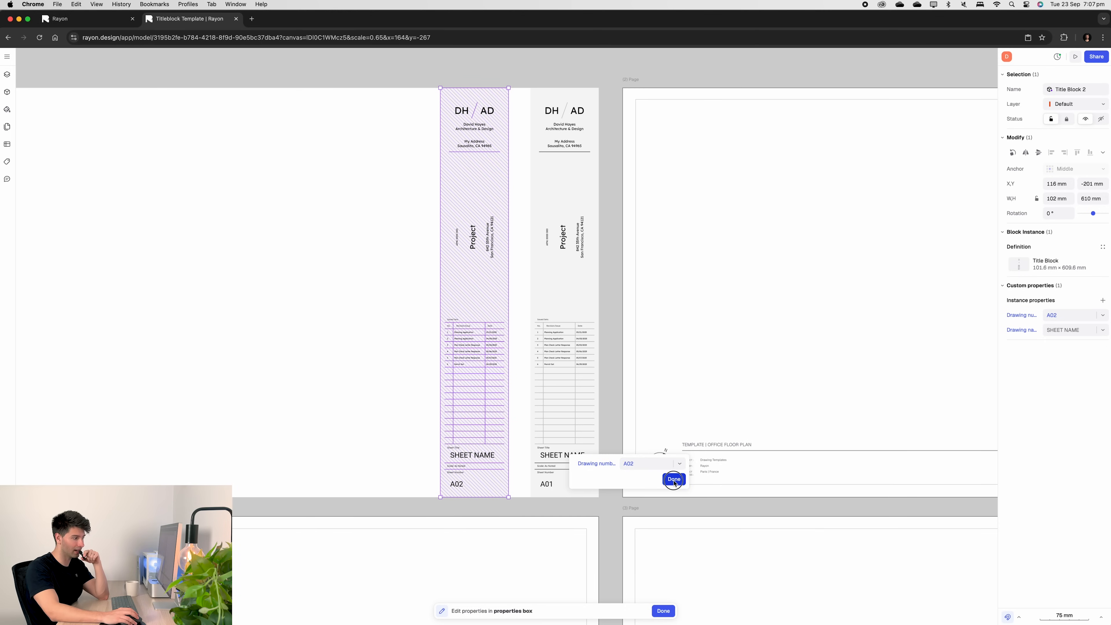
pyautogui.click(674, 480)
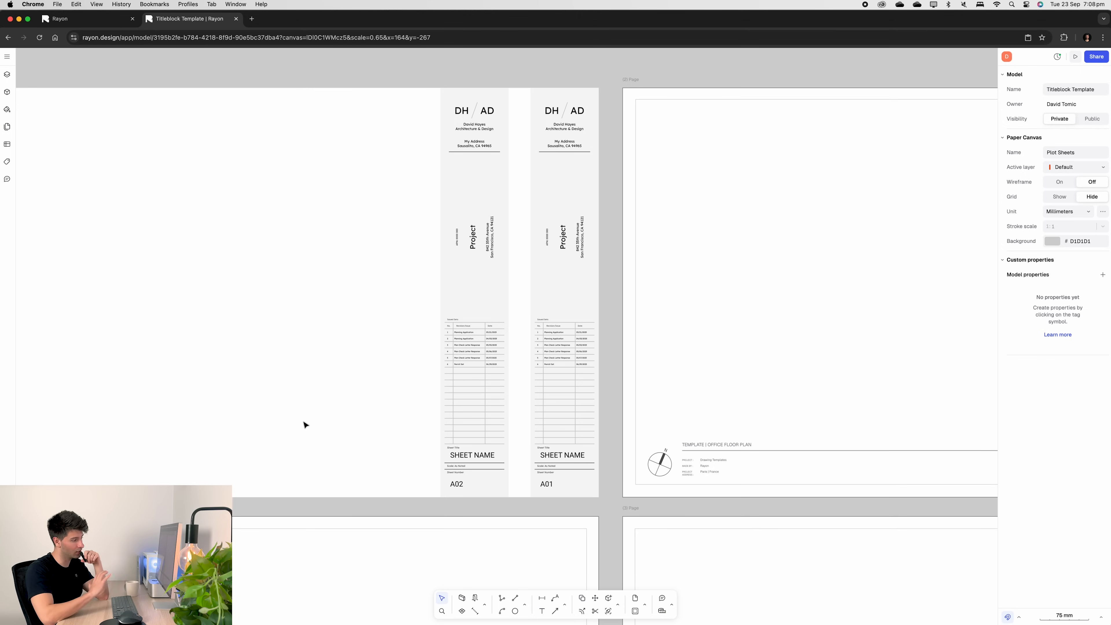
pyautogui.moveTo(342, 443)
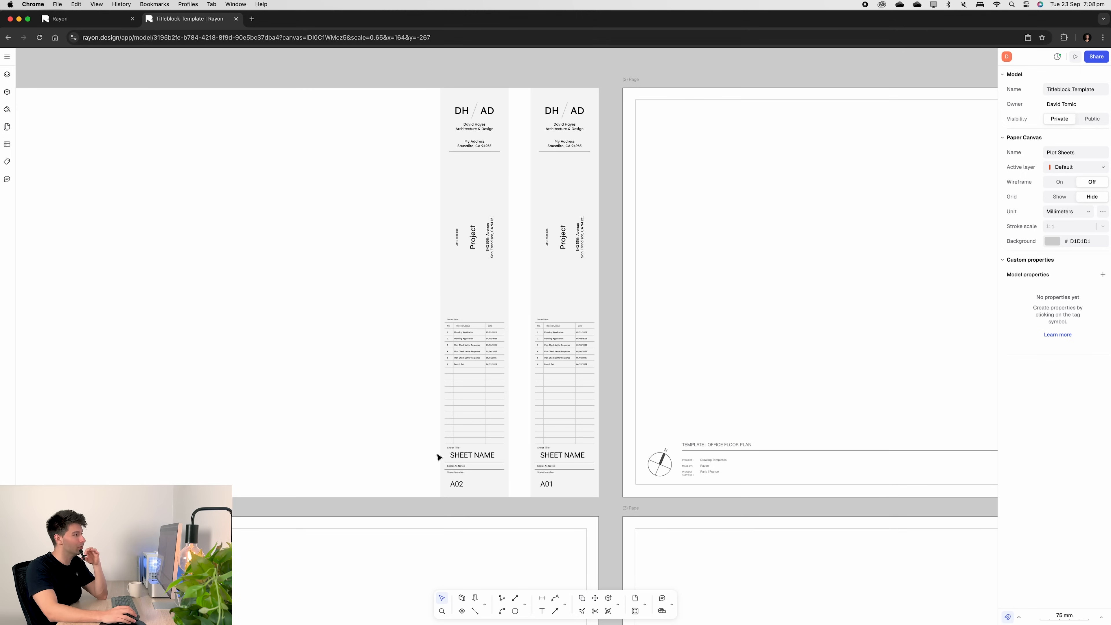
pyautogui.click(563, 241)
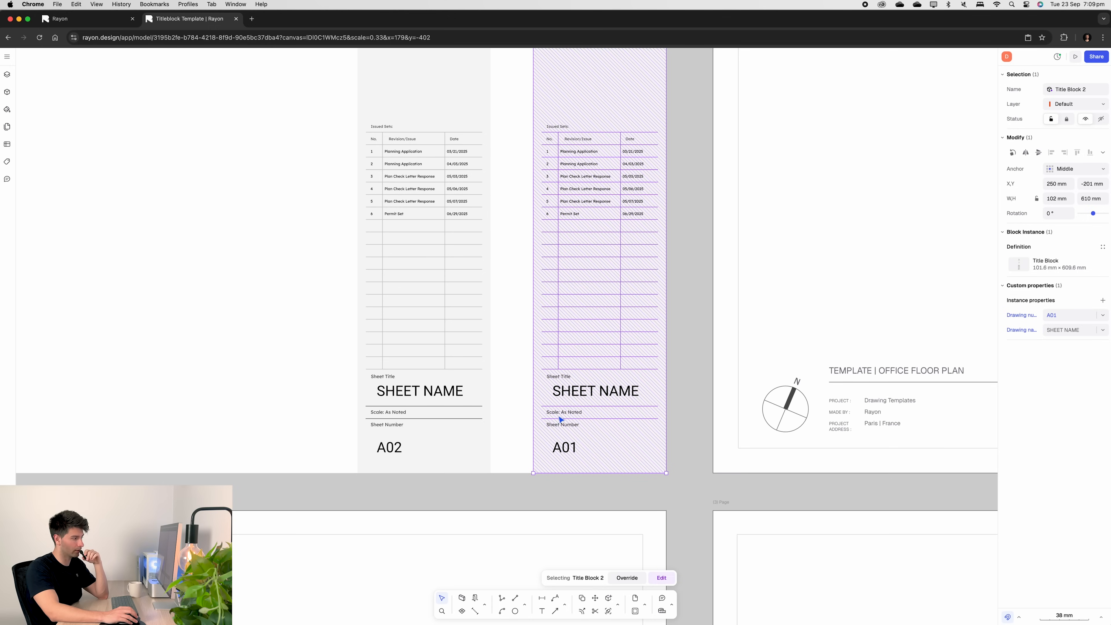
pyautogui.moveTo(613, 446)
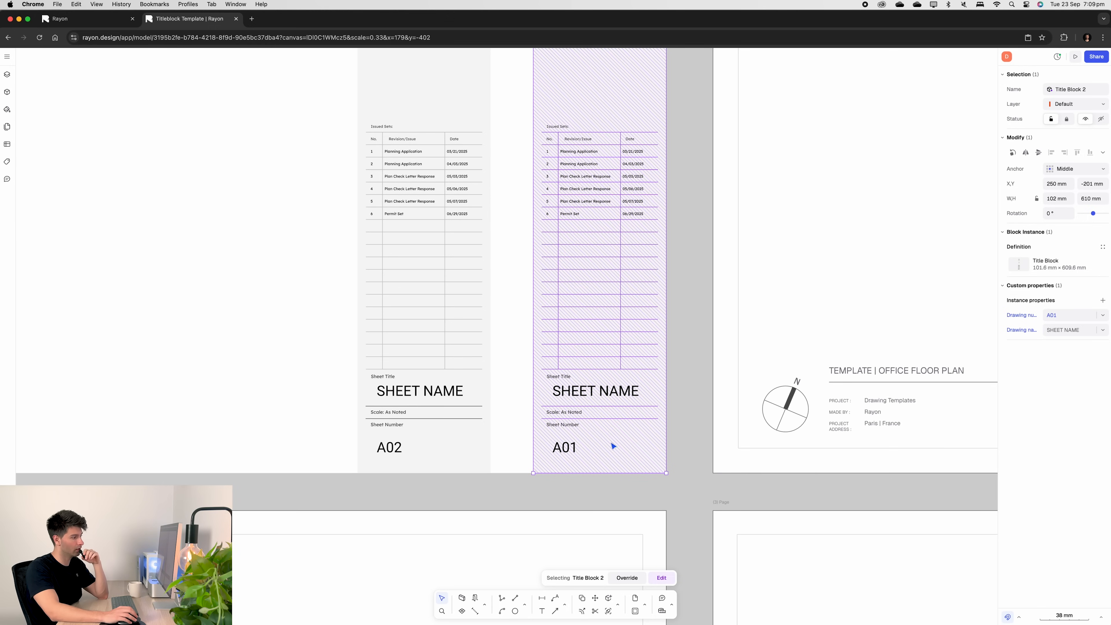
pyautogui.moveTo(605, 433)
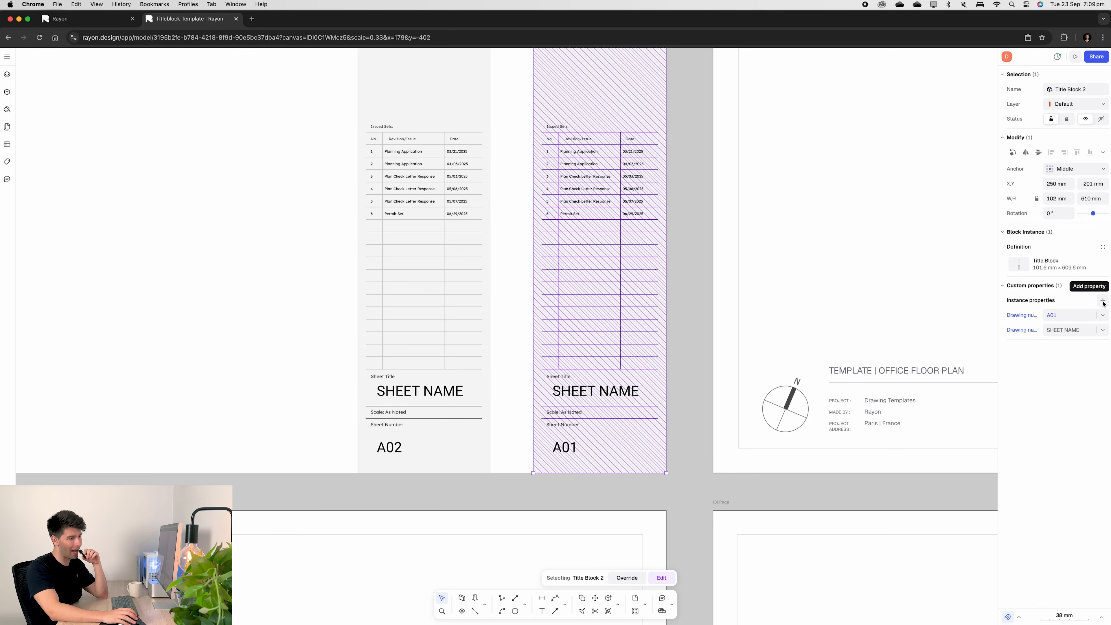
# Add the Scale property to the title block's instance properties
pyautogui.click(1103, 300)
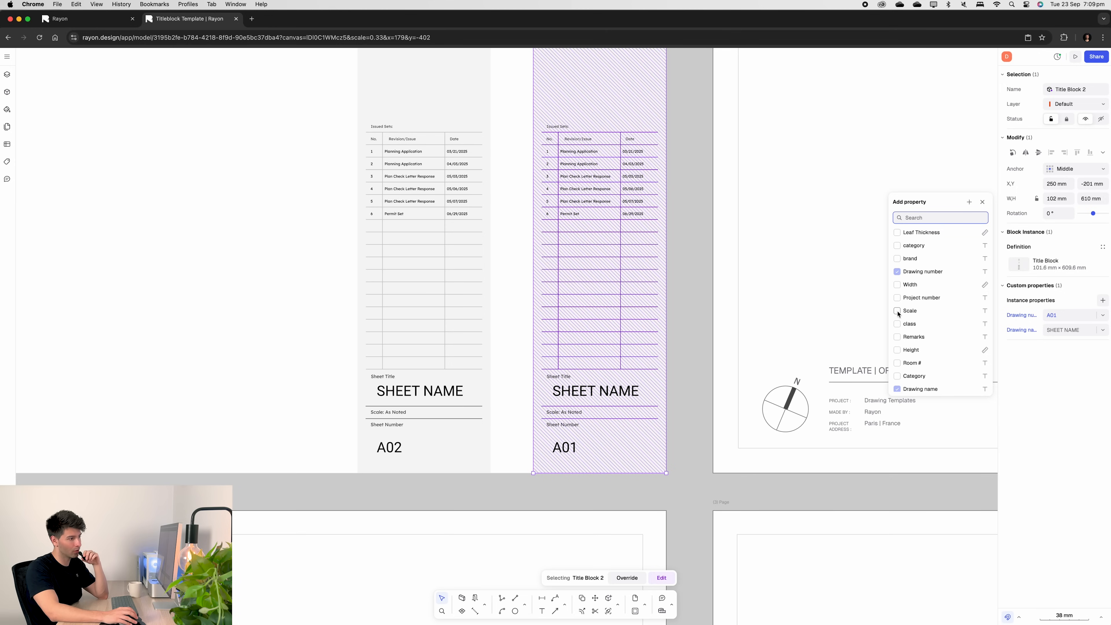
pyautogui.click(910, 310)
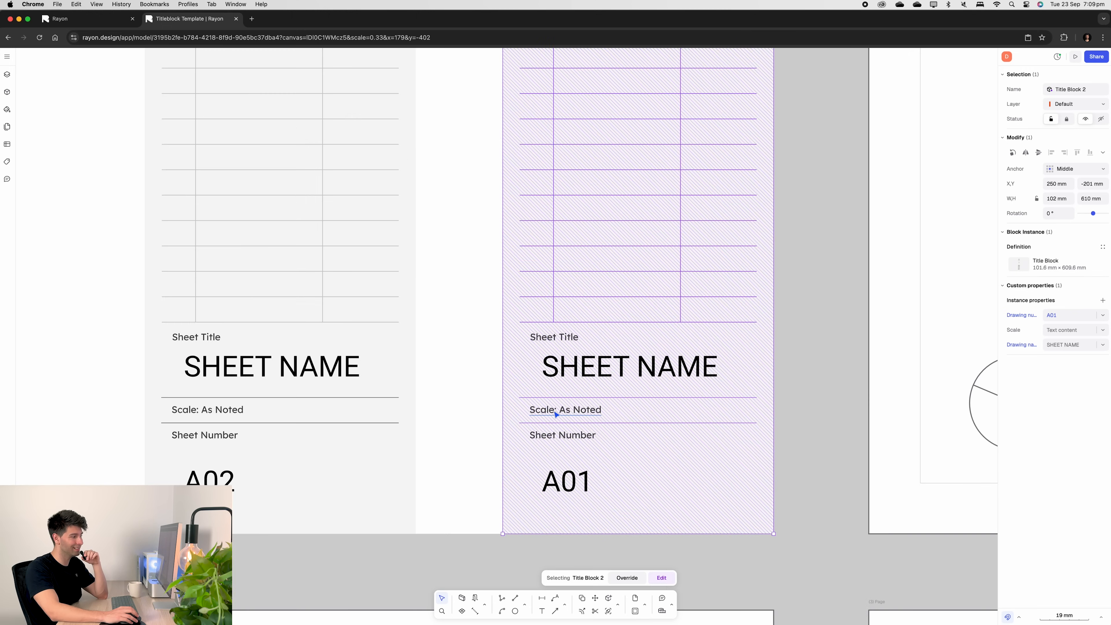
# Link the 'Scale: As Noted' label in the block definition to the Scale property and finish
pyautogui.click(660, 578)
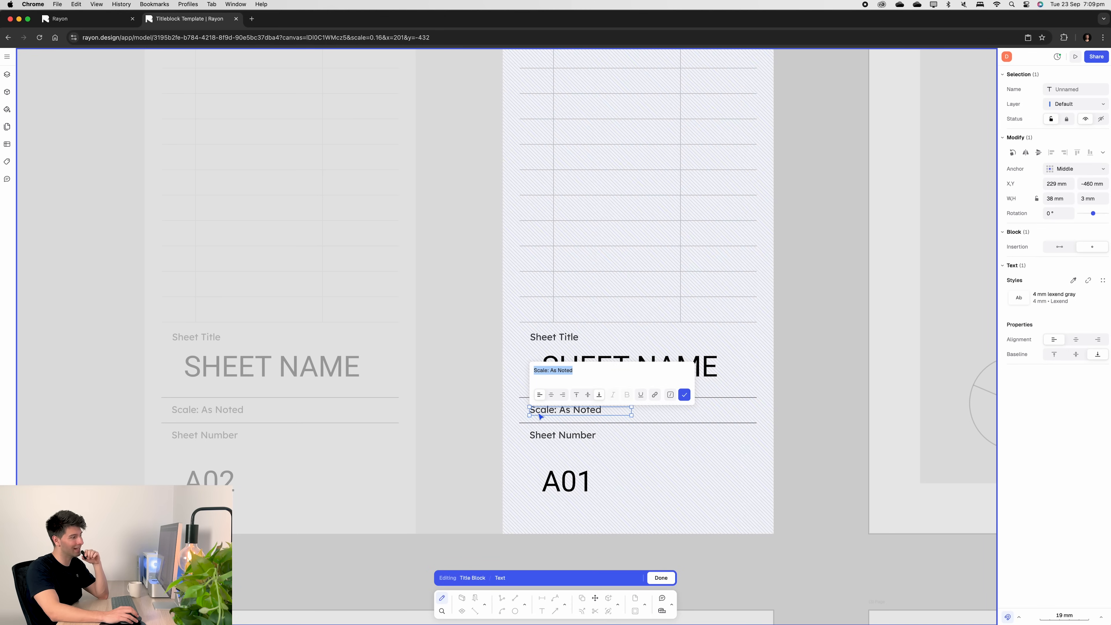
pyautogui.moveTo(654, 407)
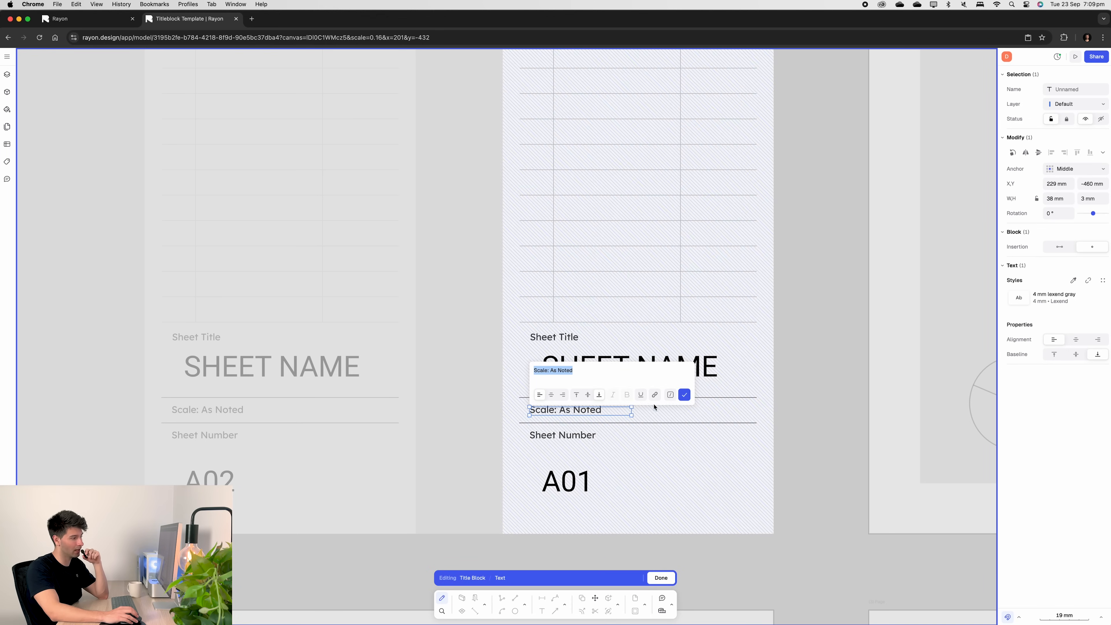
pyautogui.click(670, 394)
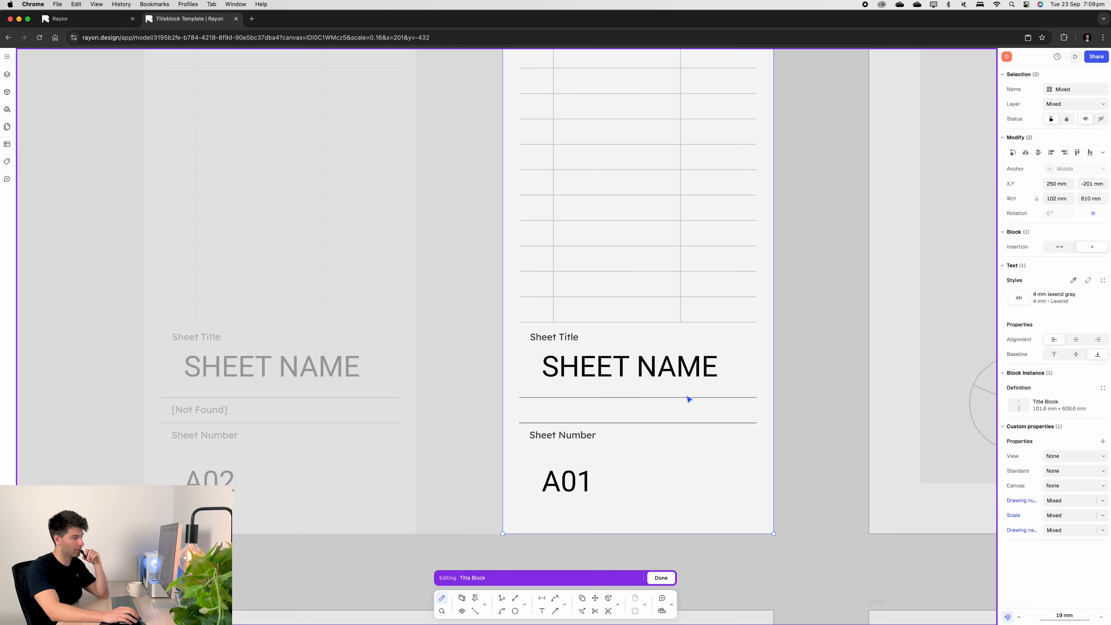
pyautogui.click(661, 578)
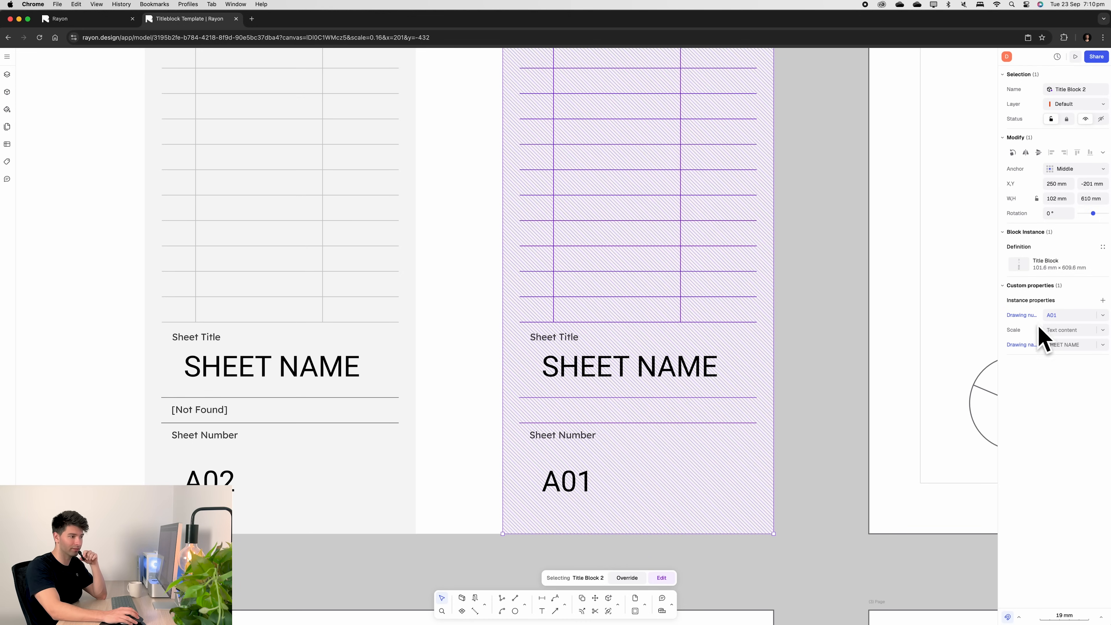
# Enter 'Scale: 1:100' for the A01 sheet and 'Scale 1:200' for the A02 sheet
pyautogui.click(1067, 329)
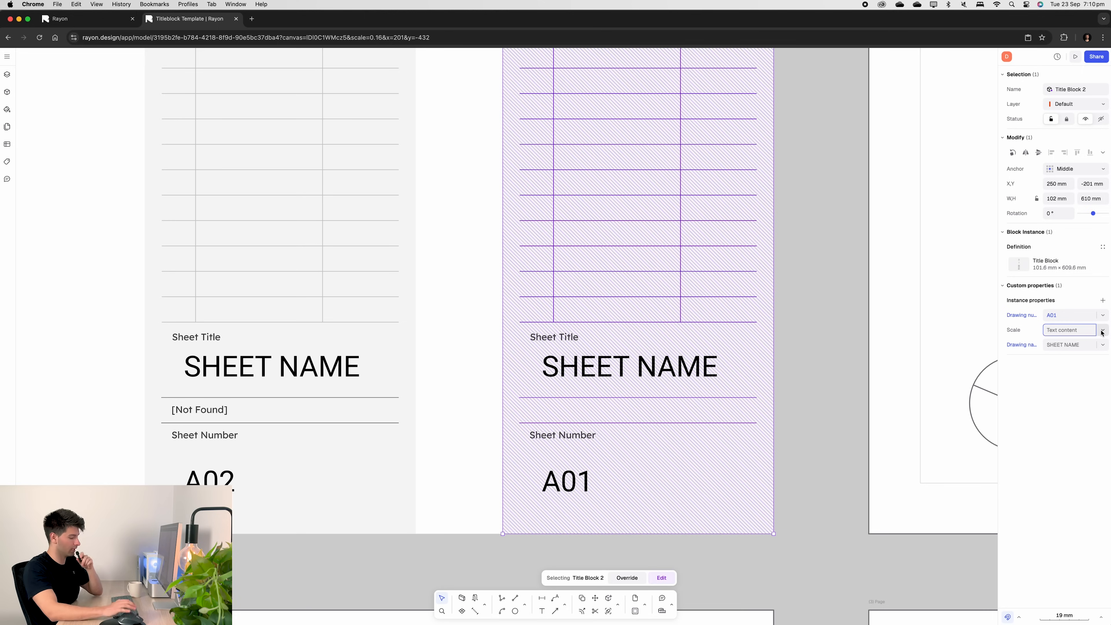
pyautogui.write('Scale: 1:100')
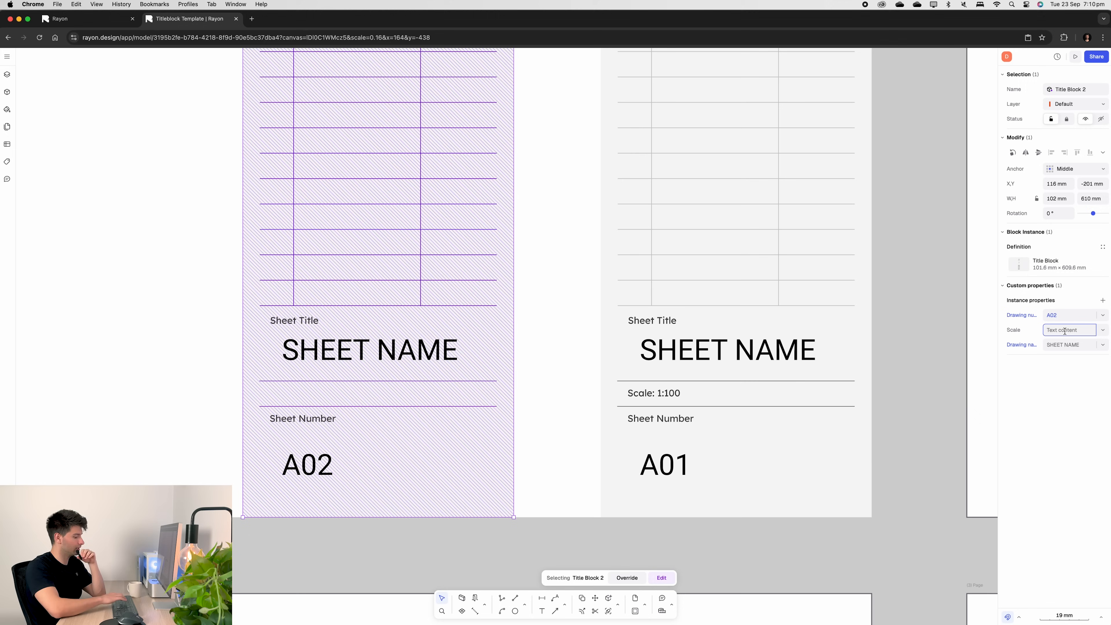
pyautogui.write('Scale 1:200')
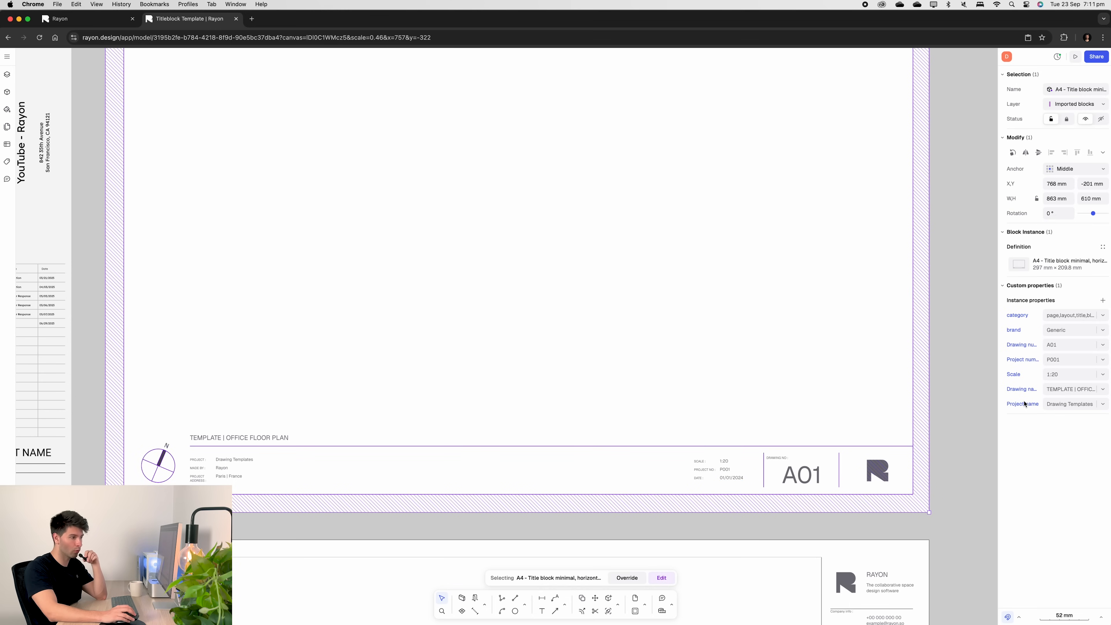
# Set project number DT-100, scale 1:50, drawing name YouTube-Rayon and project name Titleblocks
pyautogui.click(1071, 344)
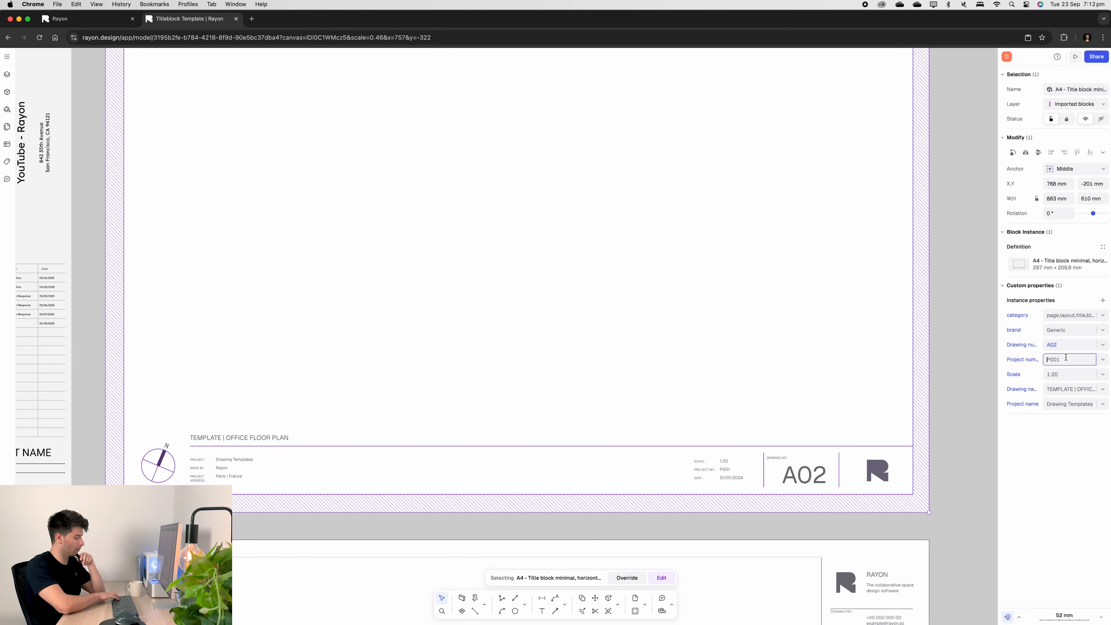
pyautogui.write('DT-100')
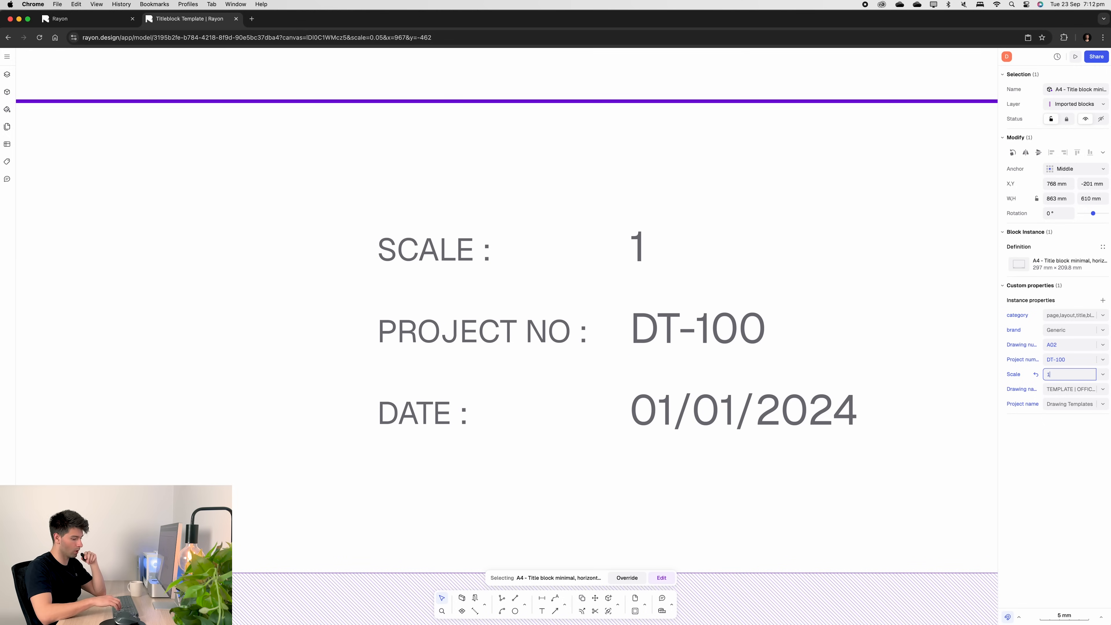
pyautogui.write(':50')
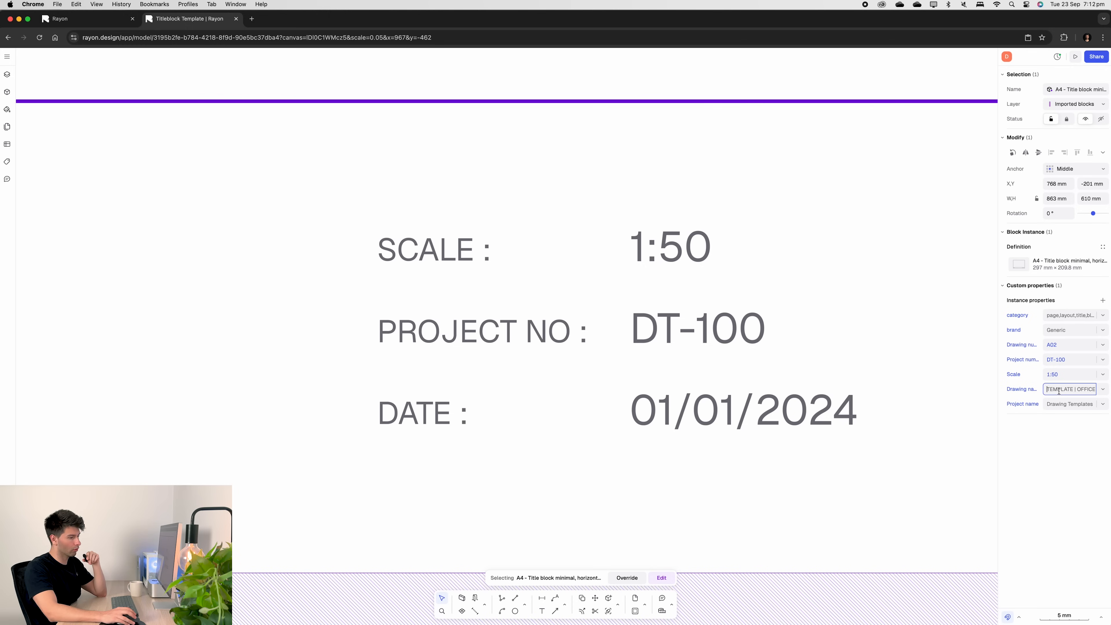
pyautogui.write('YouTube-Rayon')
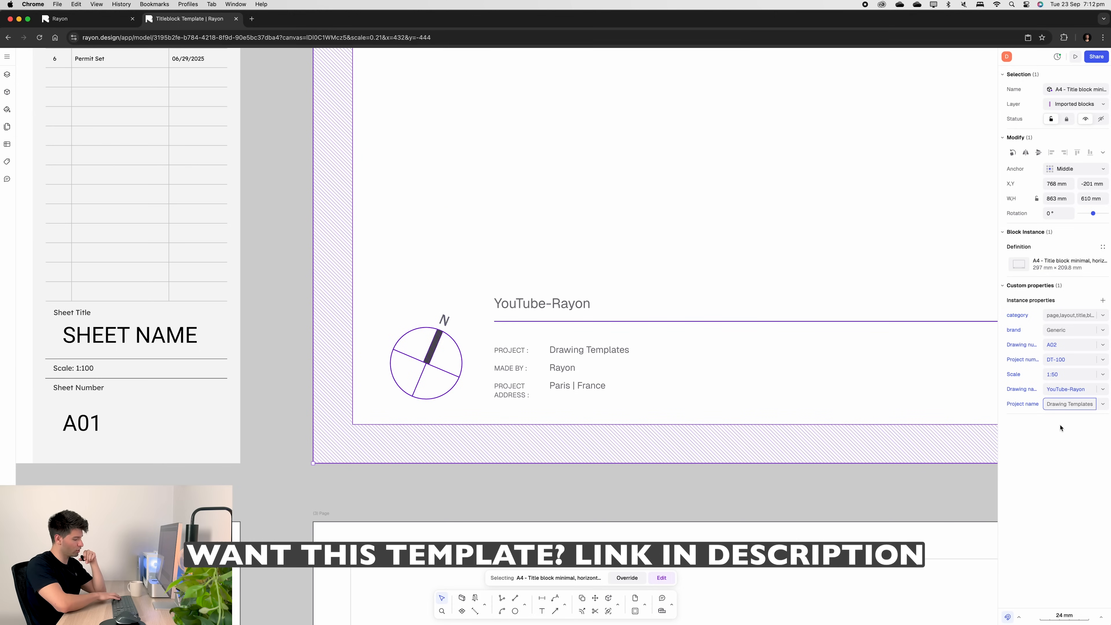
pyautogui.write('Titleblocks')
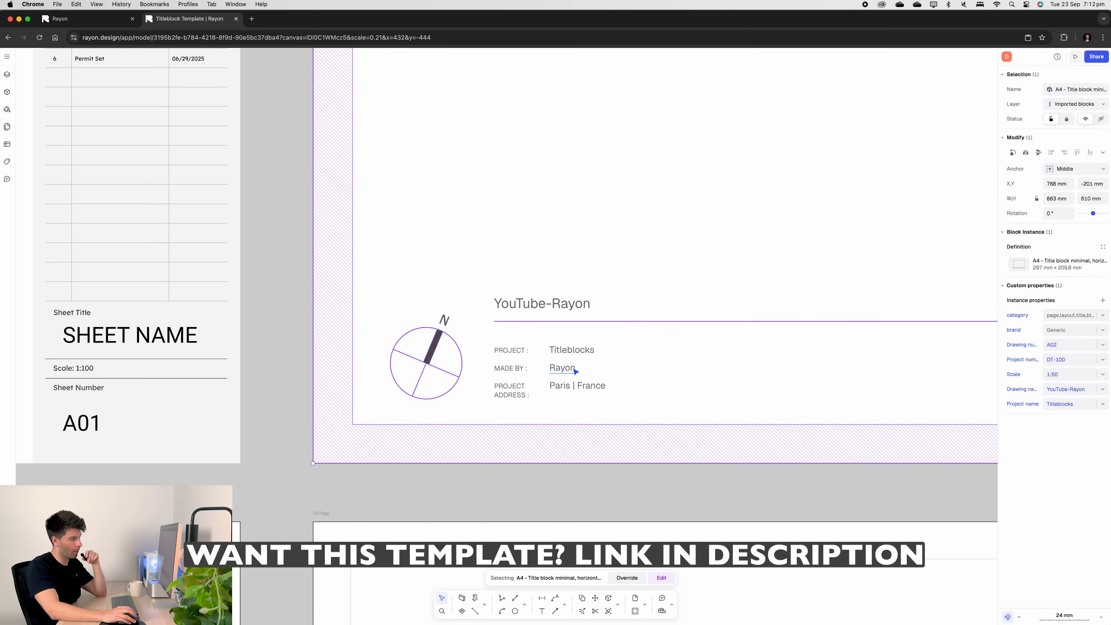
# Edit the made-by text to 'David 1' inside the block definition and finish editing
pyautogui.doubleClick(561, 368)
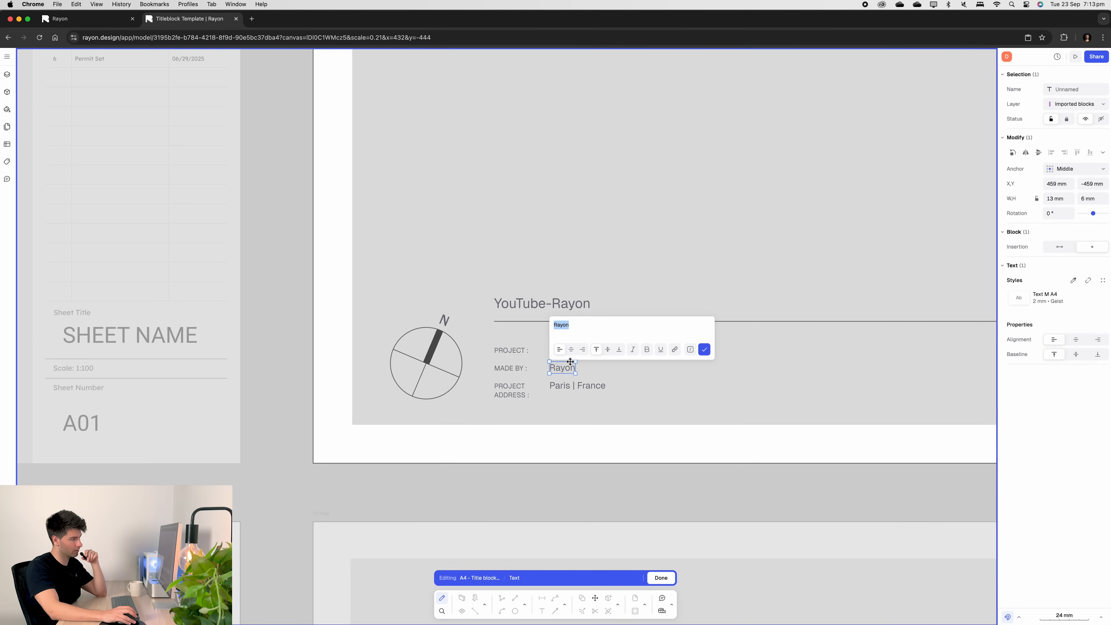
pyautogui.write('David 1')
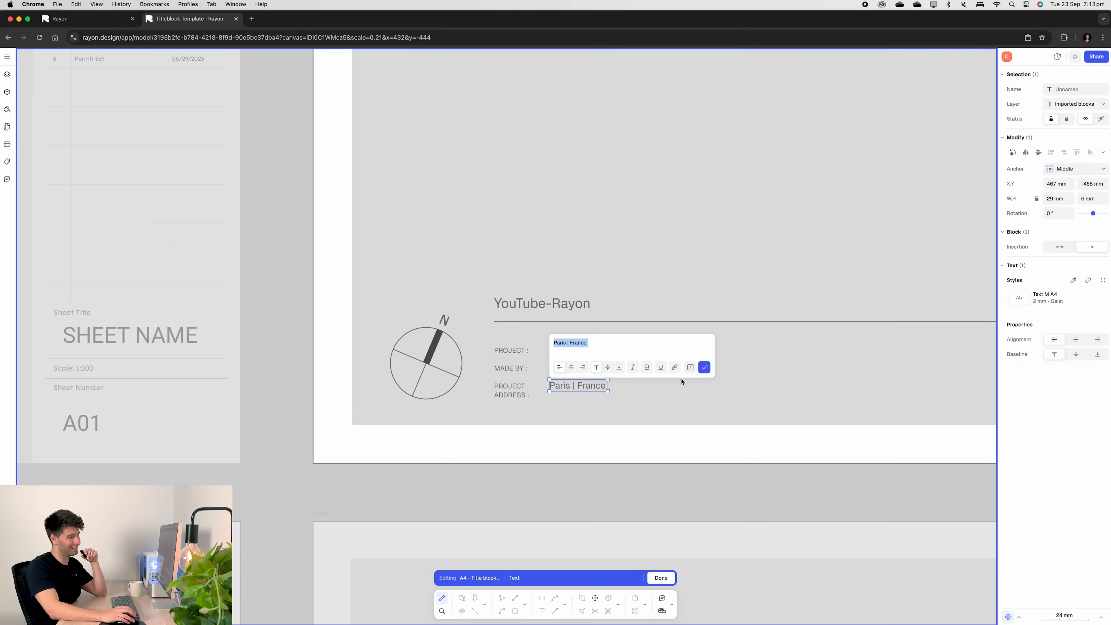
pyautogui.click(704, 367)
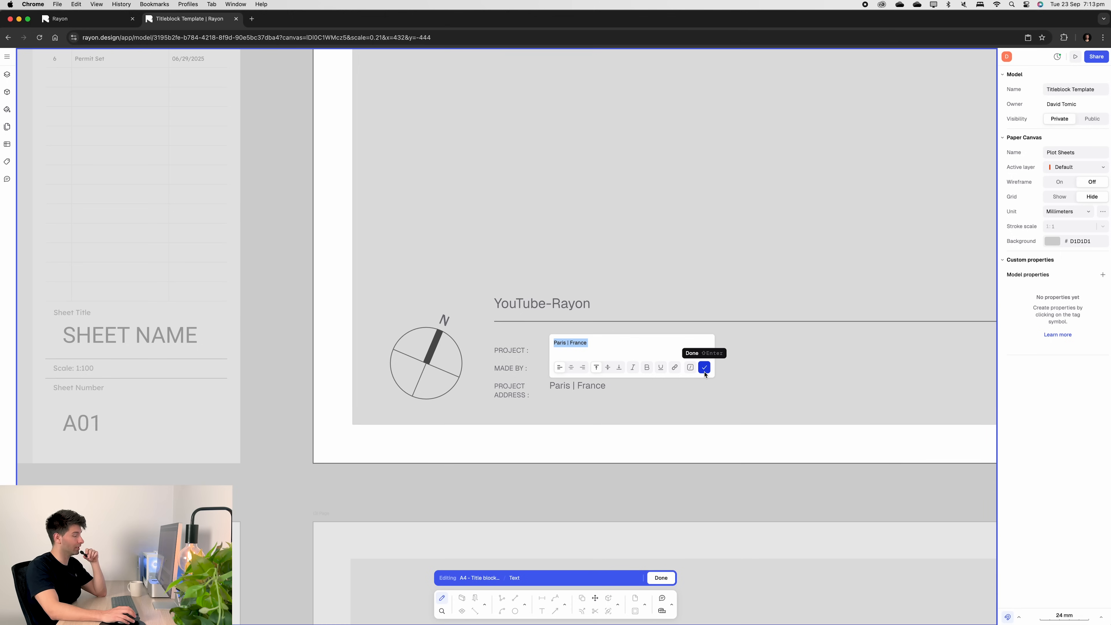
pyautogui.click(704, 368)
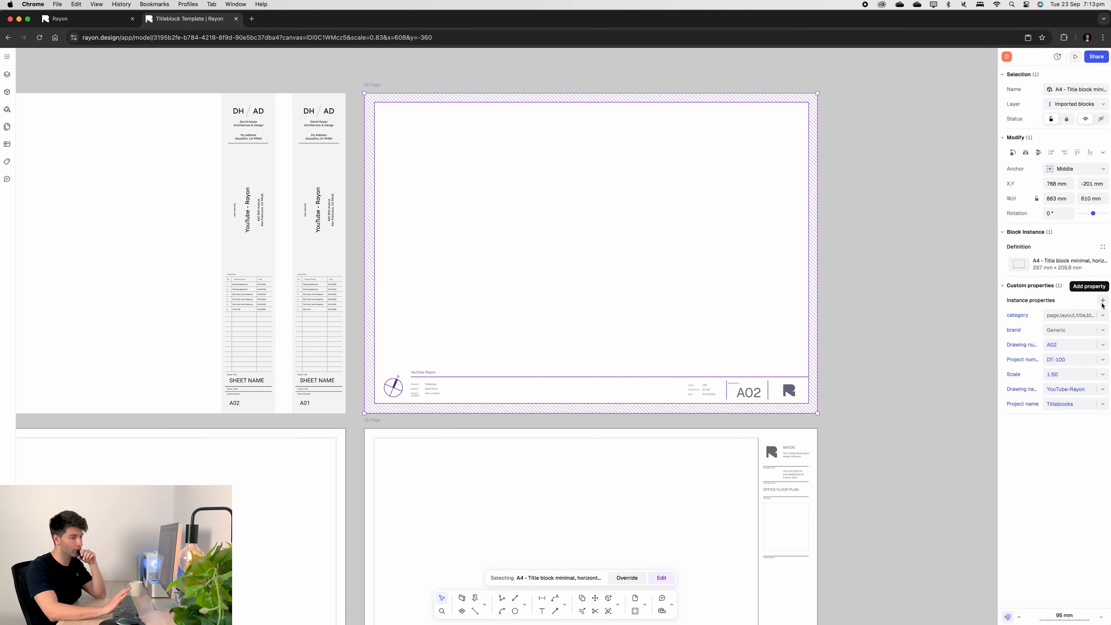
# Create a new Text property named Example with value Example and save it to the instance
pyautogui.click(1090, 285)
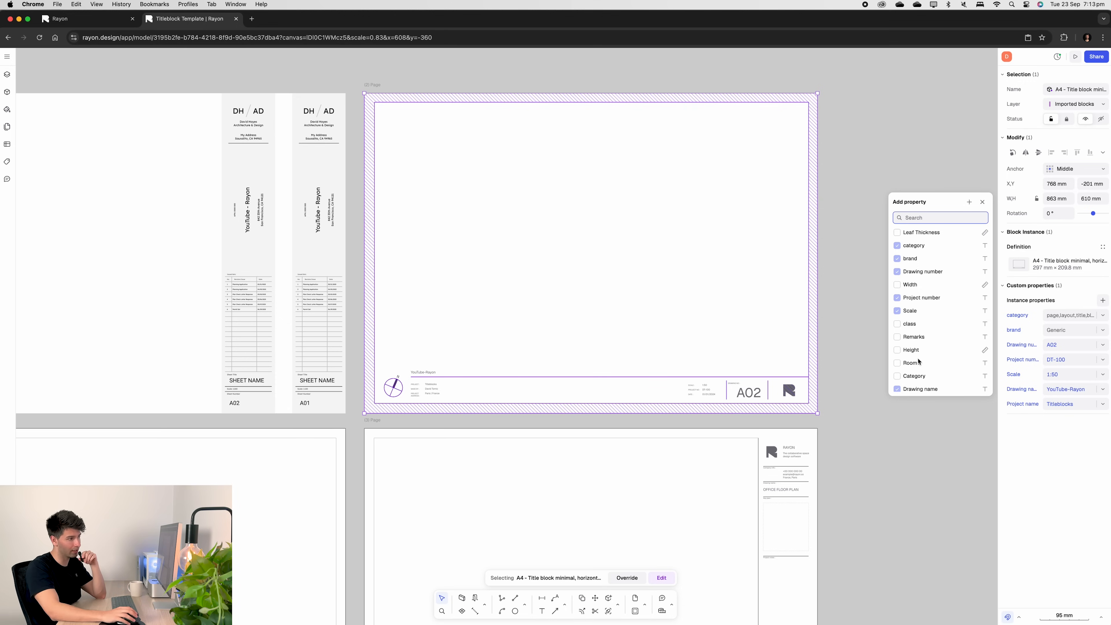
pyautogui.click(969, 202)
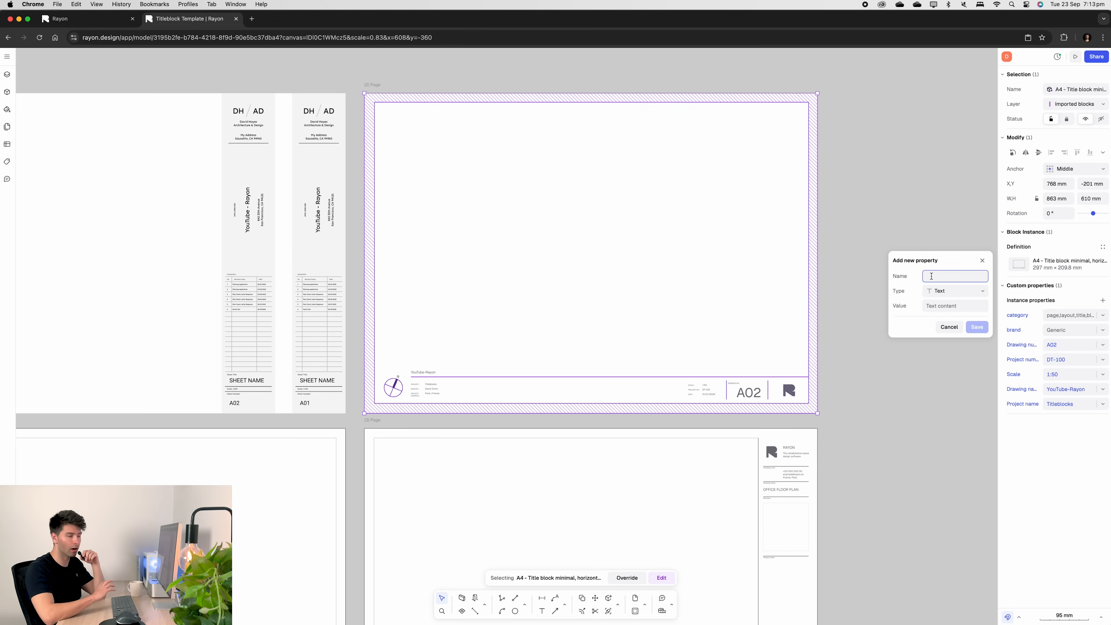
pyautogui.write('Example')
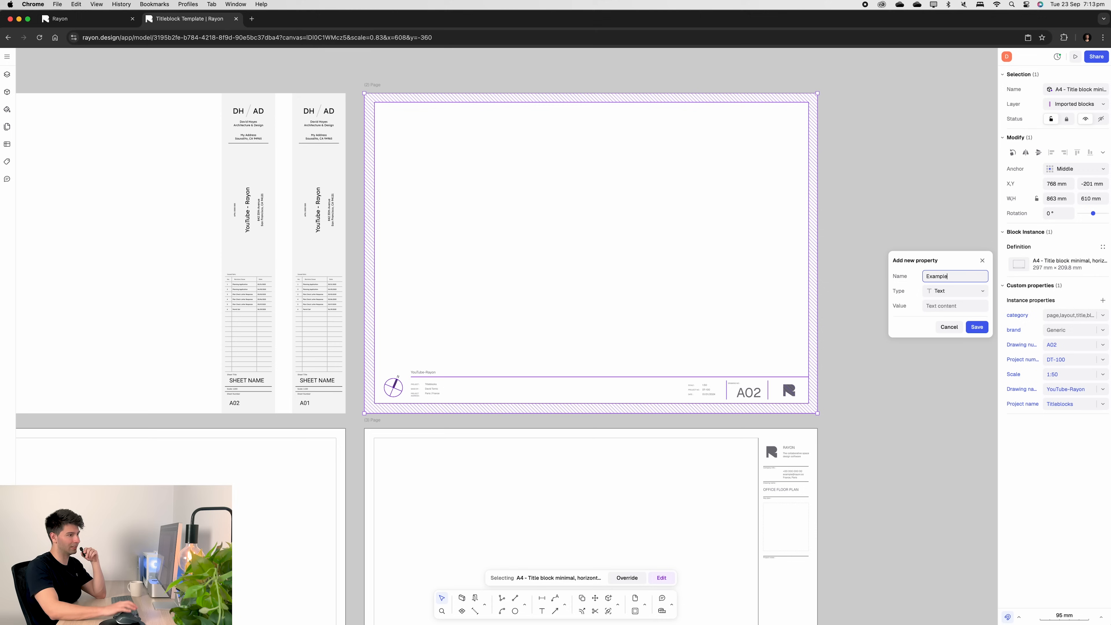
pyautogui.click(956, 291)
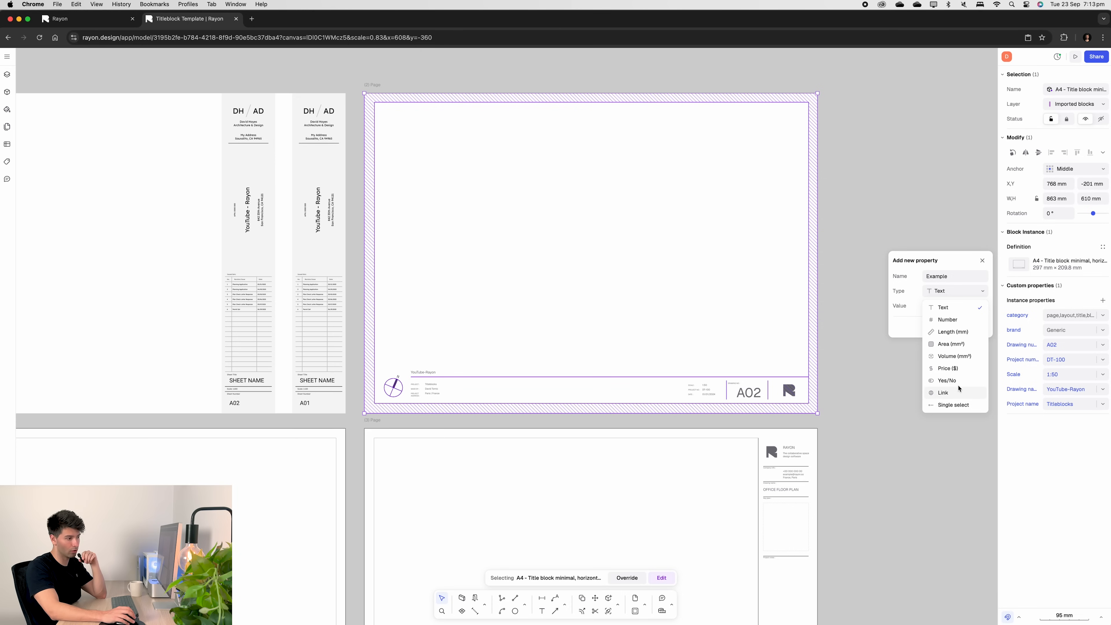
pyautogui.moveTo(955, 398)
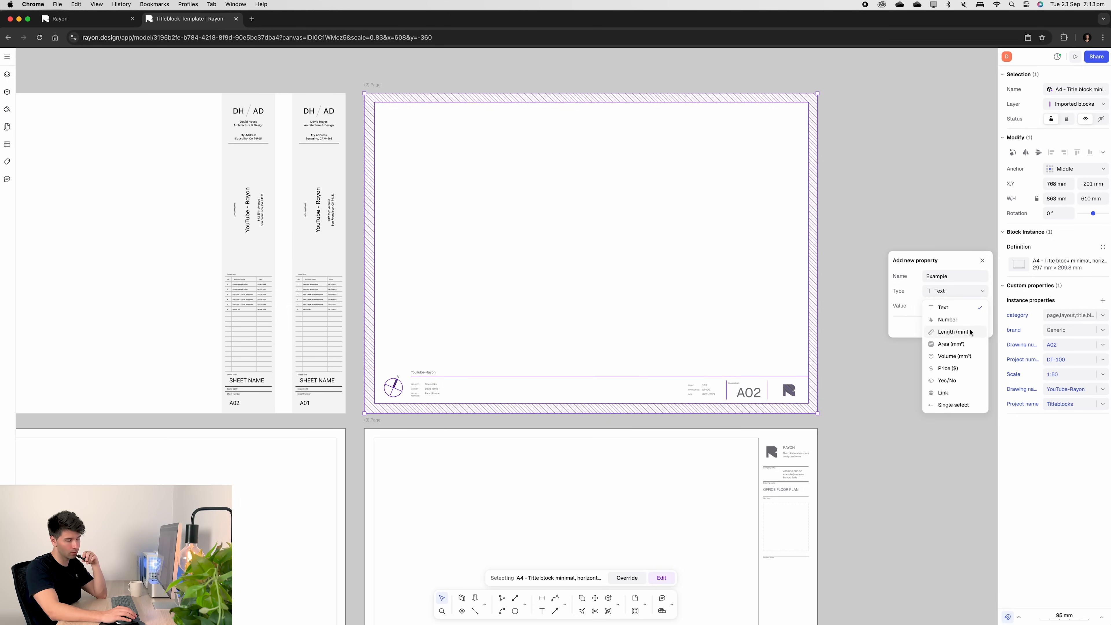
pyautogui.click(943, 307)
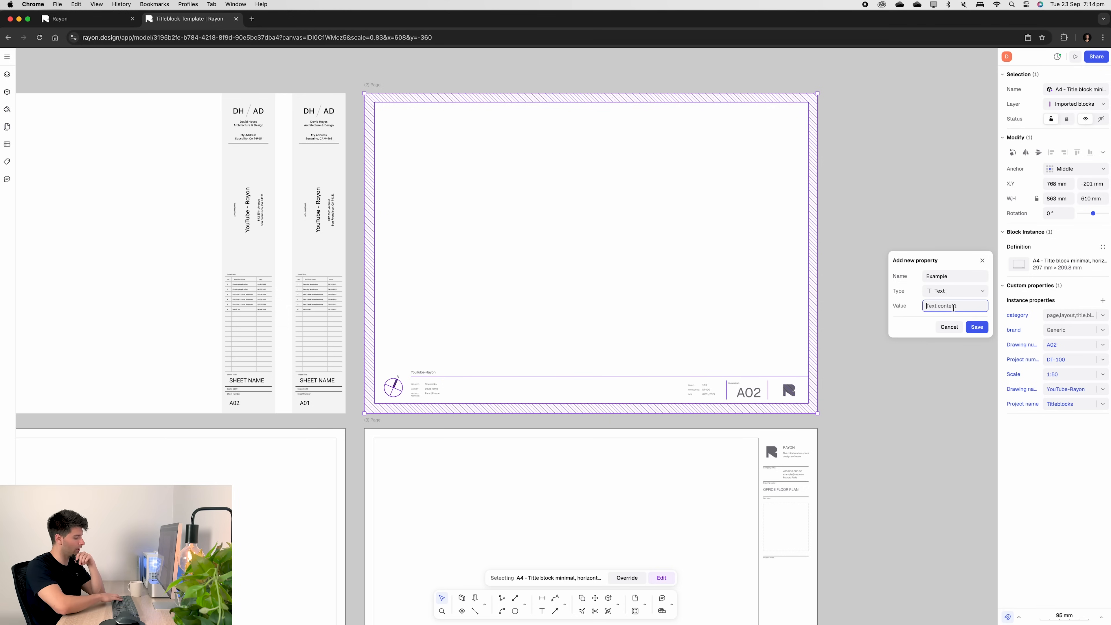
pyautogui.write('Example')
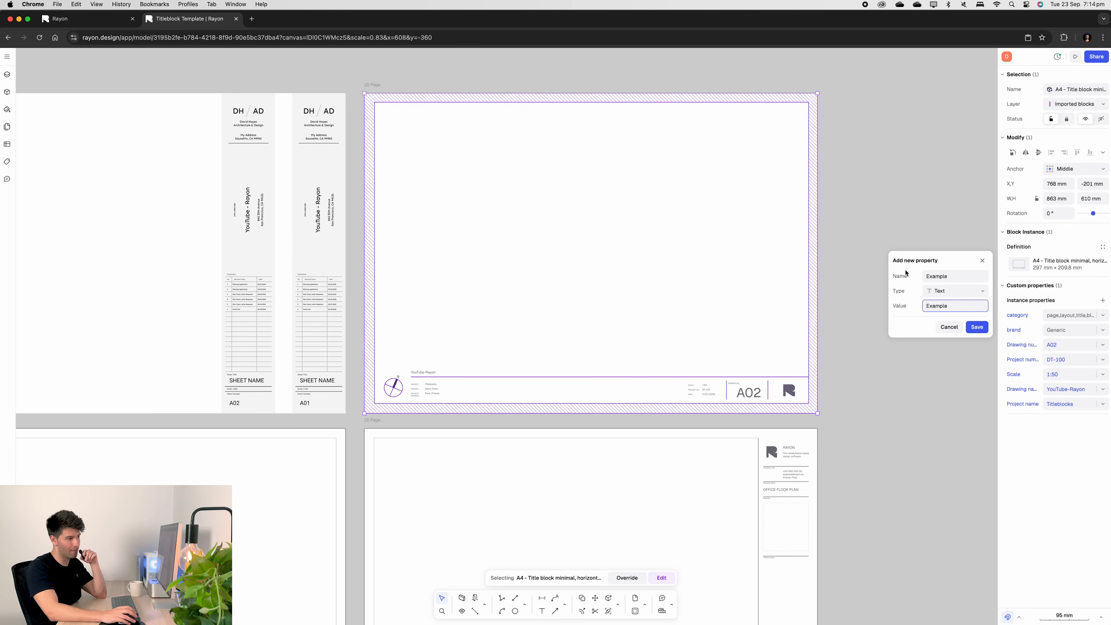
pyautogui.click(954, 275)
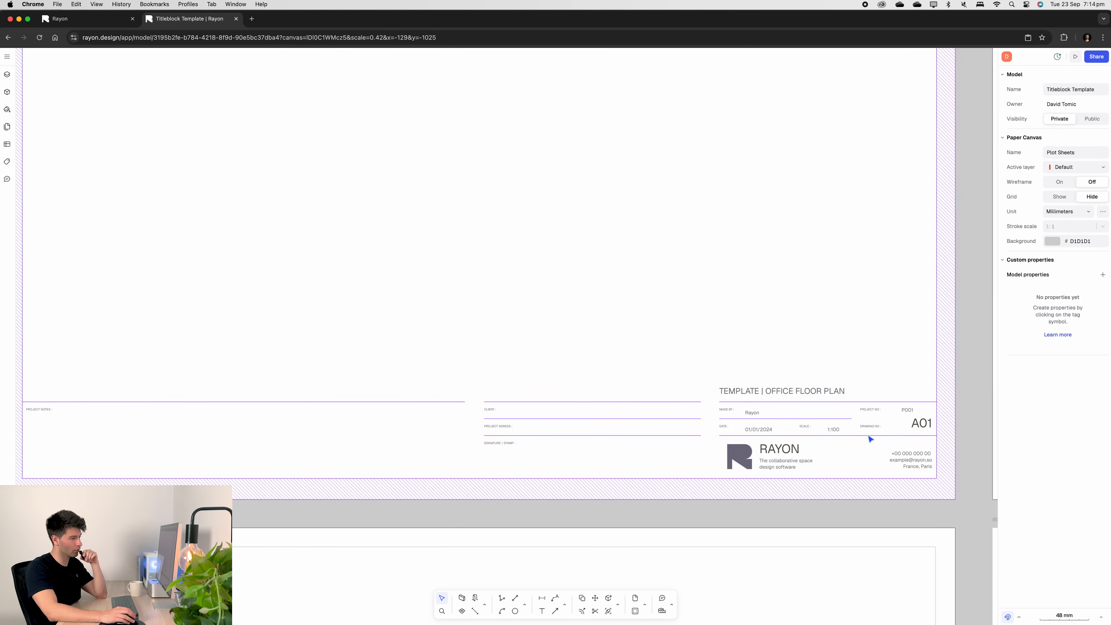
pyautogui.moveTo(840, 438)
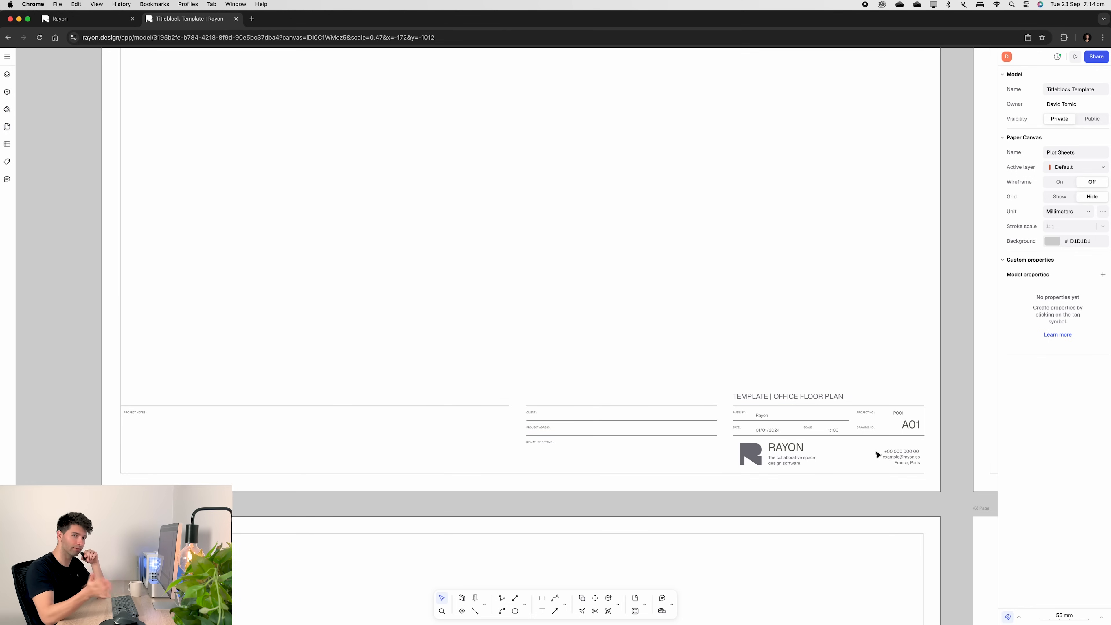
pyautogui.moveTo(880, 381)
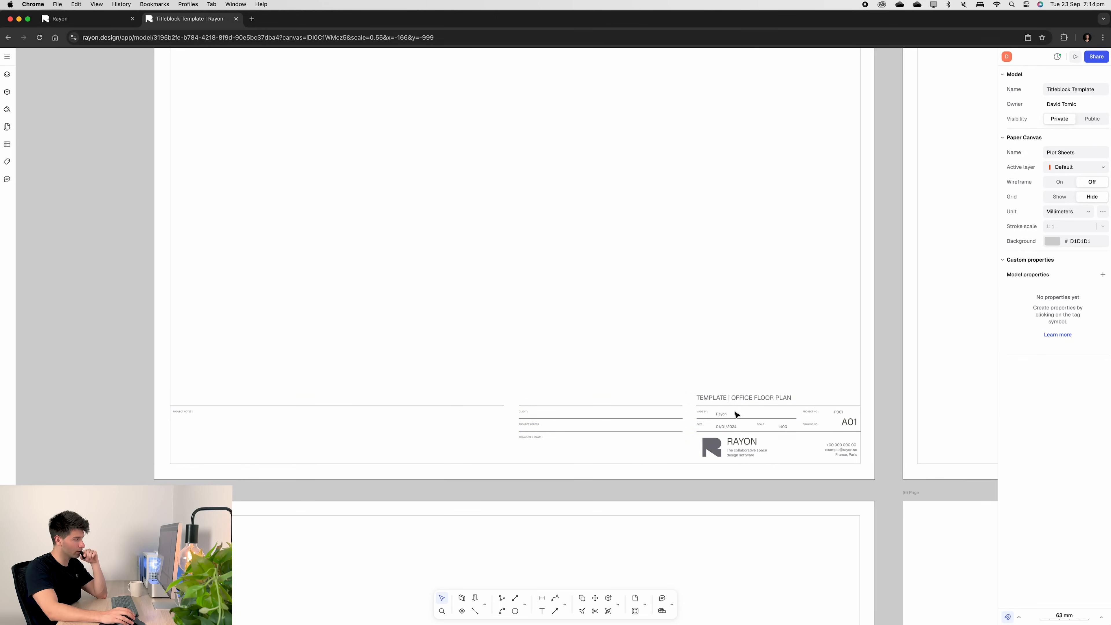
pyautogui.moveTo(256, 452)
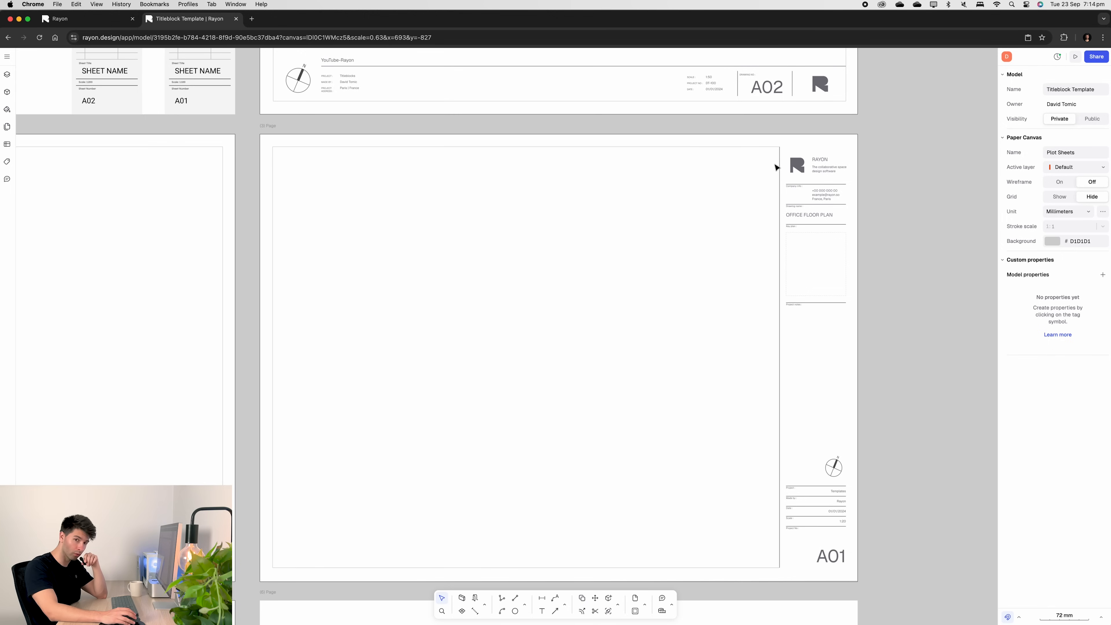
pyautogui.moveTo(762, 176)
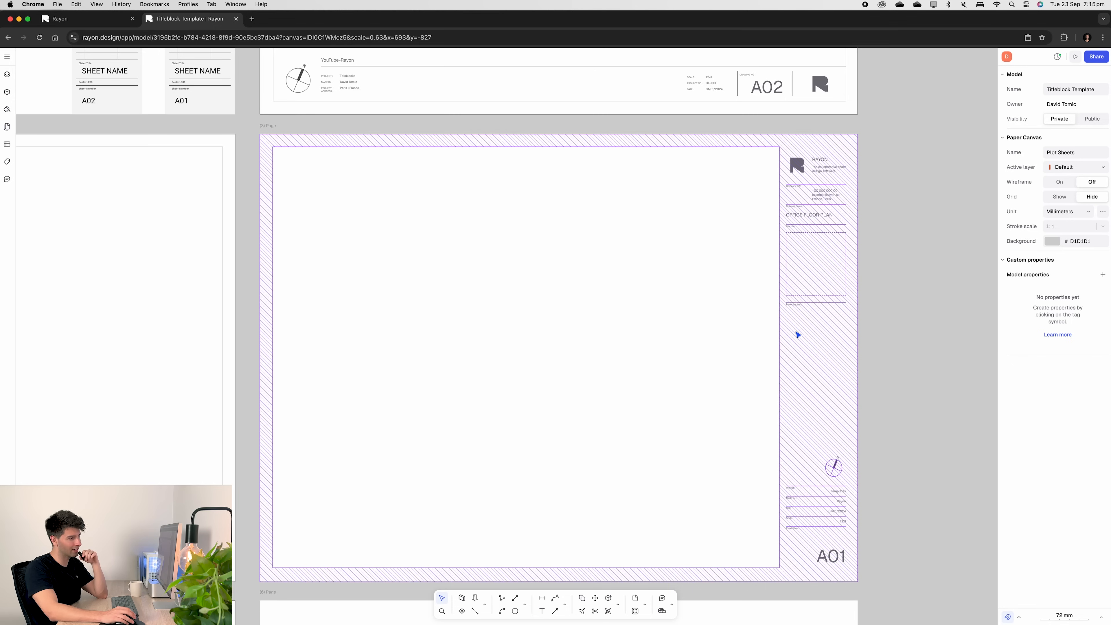
pyautogui.moveTo(825, 325)
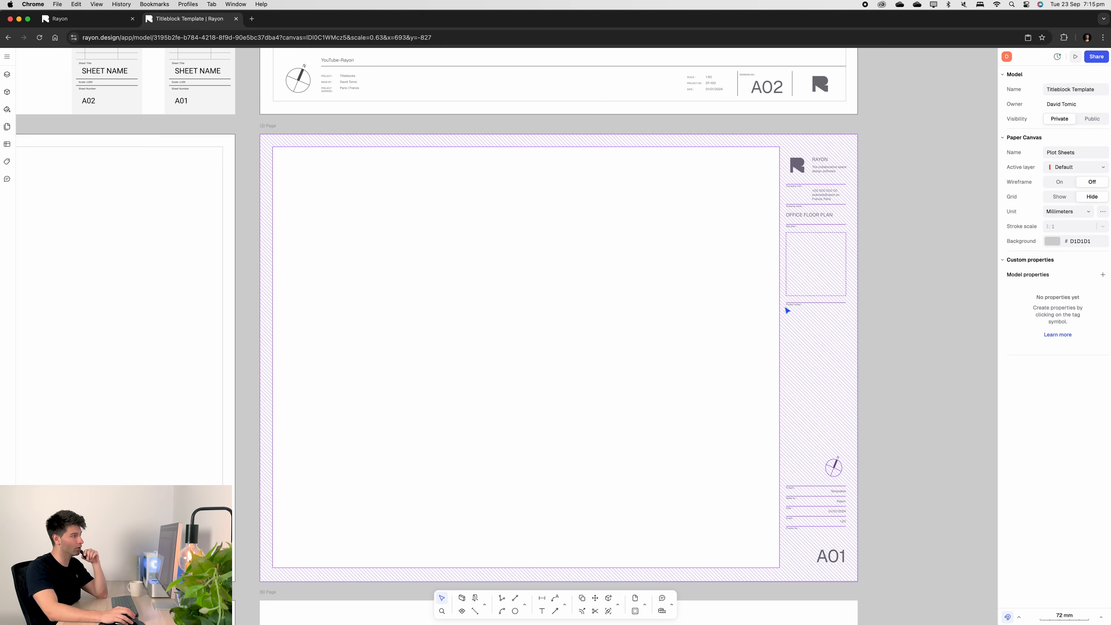
pyautogui.moveTo(822, 409)
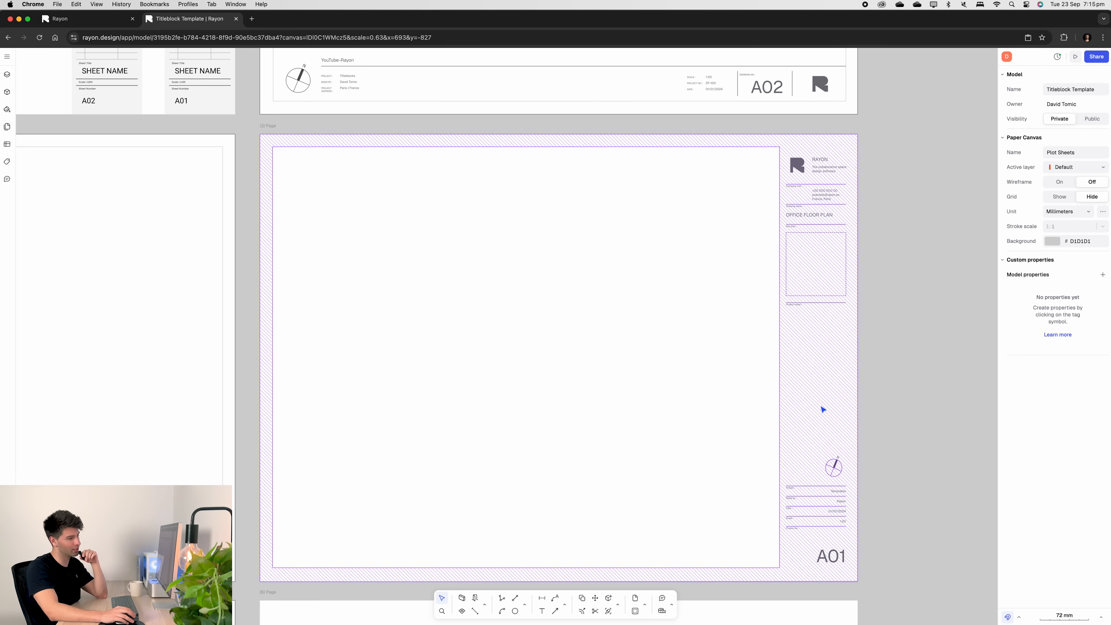
pyautogui.moveTo(835, 468)
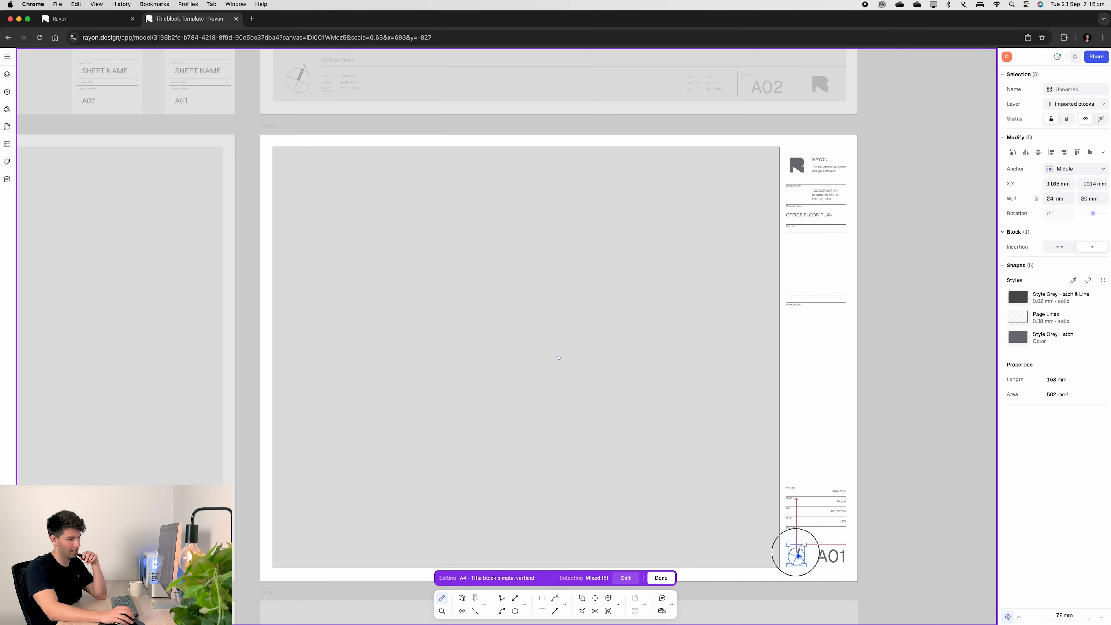
# Exit block editing with Done, leaving the vertical title block as edited
pyautogui.click(660, 578)
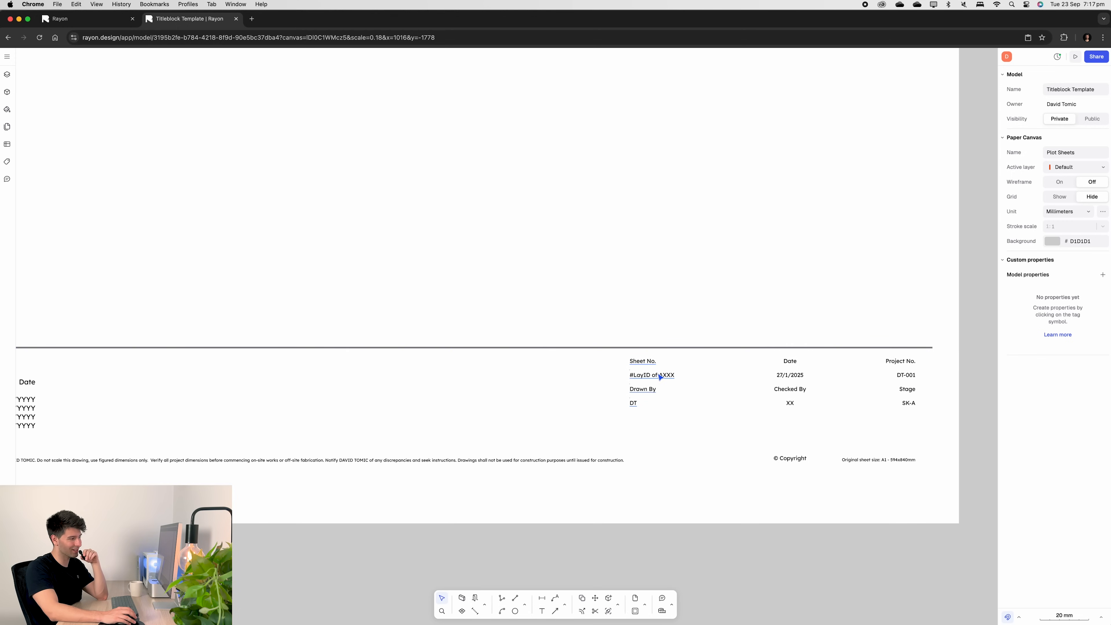
# Select the A1 sheet's title block (Block 1) so its sheet number reads A100
pyautogui.click(651, 375)
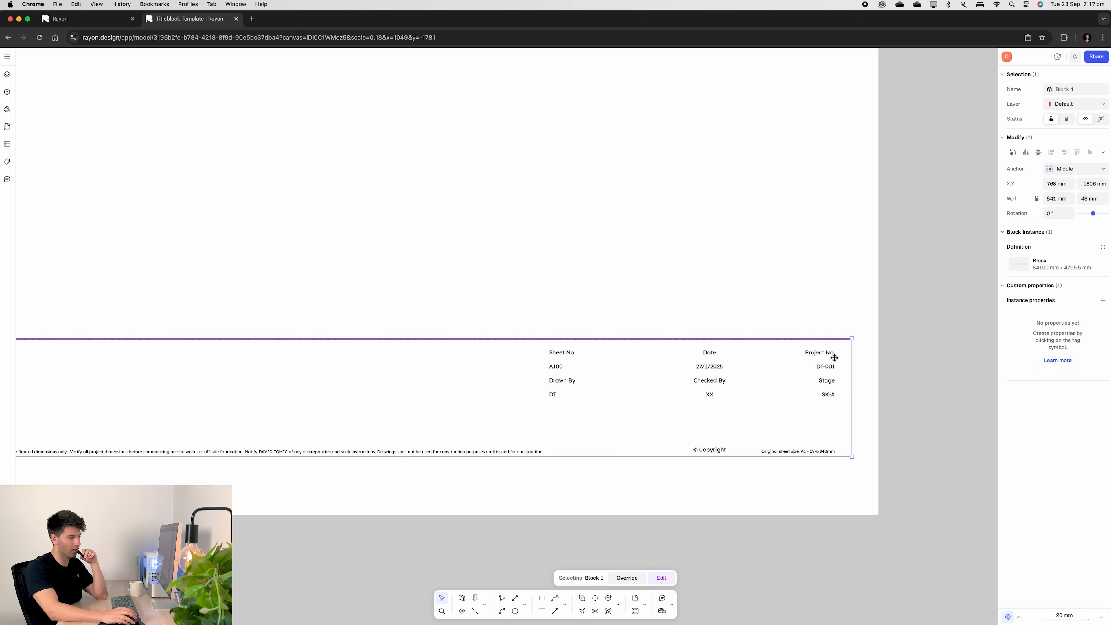